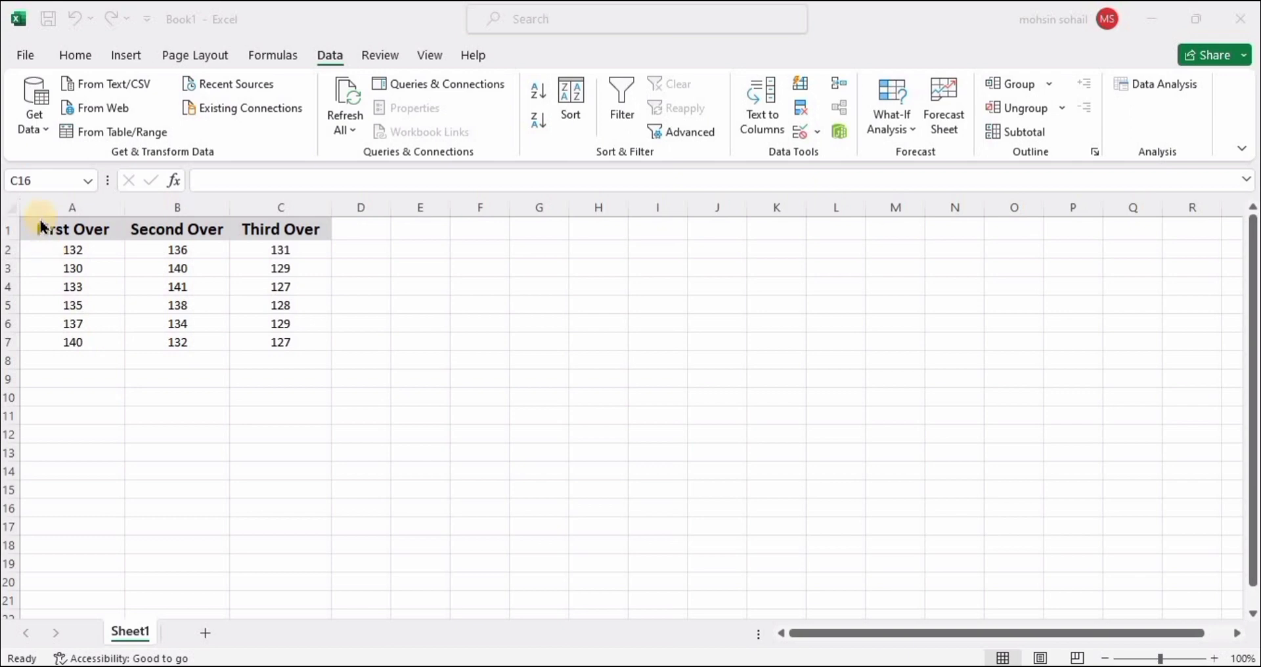
Walk through the First, Second and Third Over speed columns on the sheet.
drag(72, 229, 71, 268)
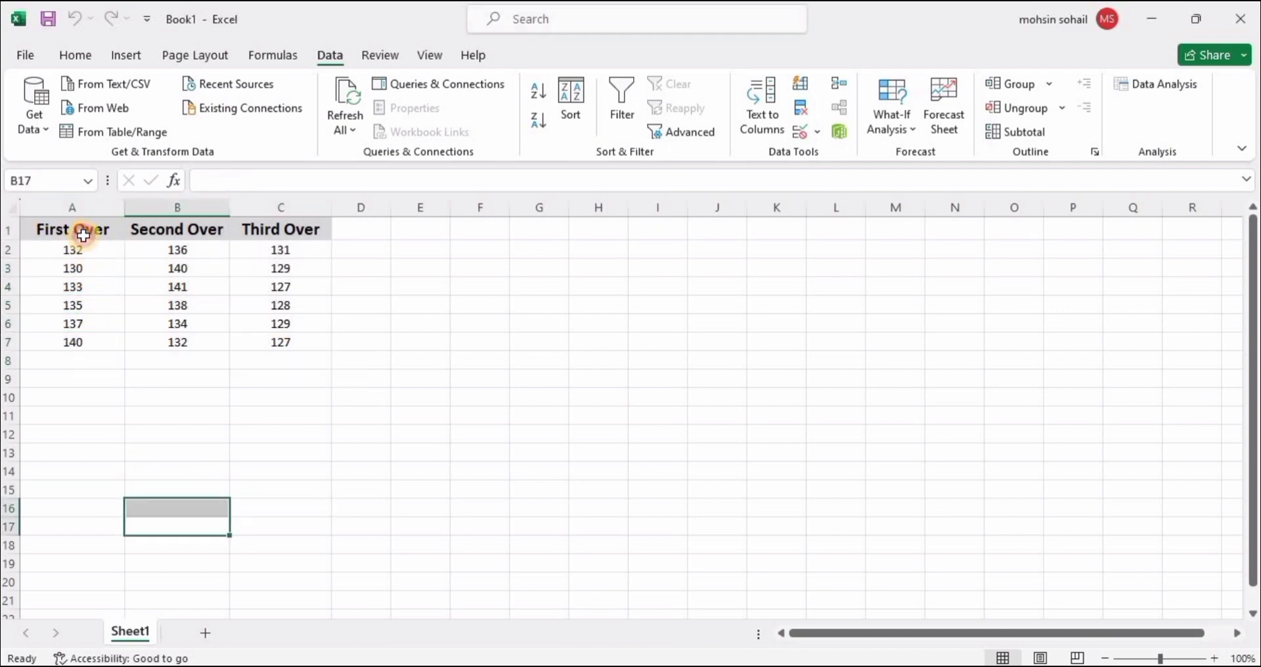
click(72, 229)
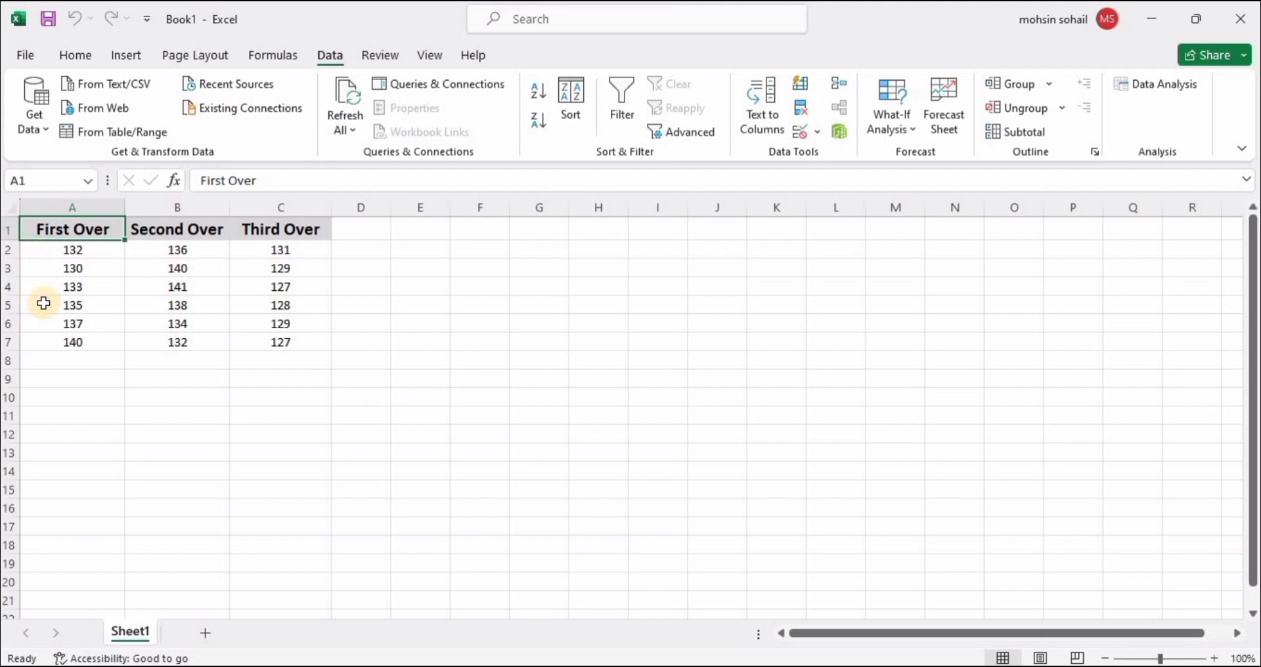
click(72, 250)
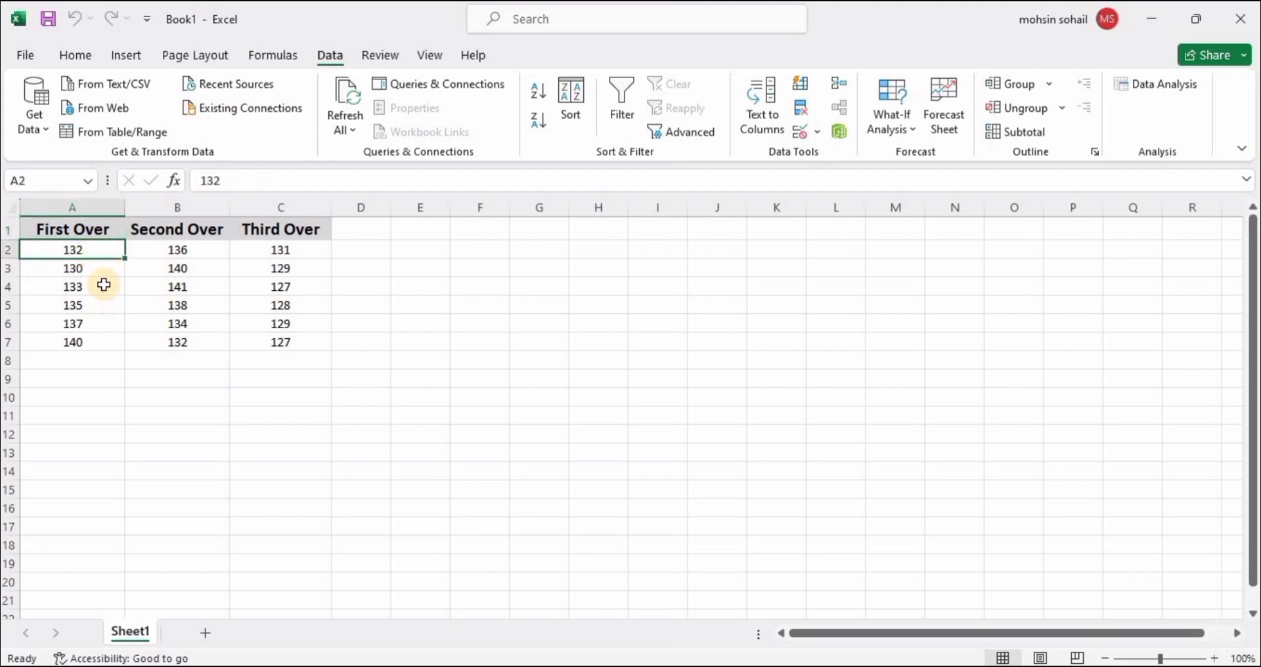
drag(71, 268, 72, 287)
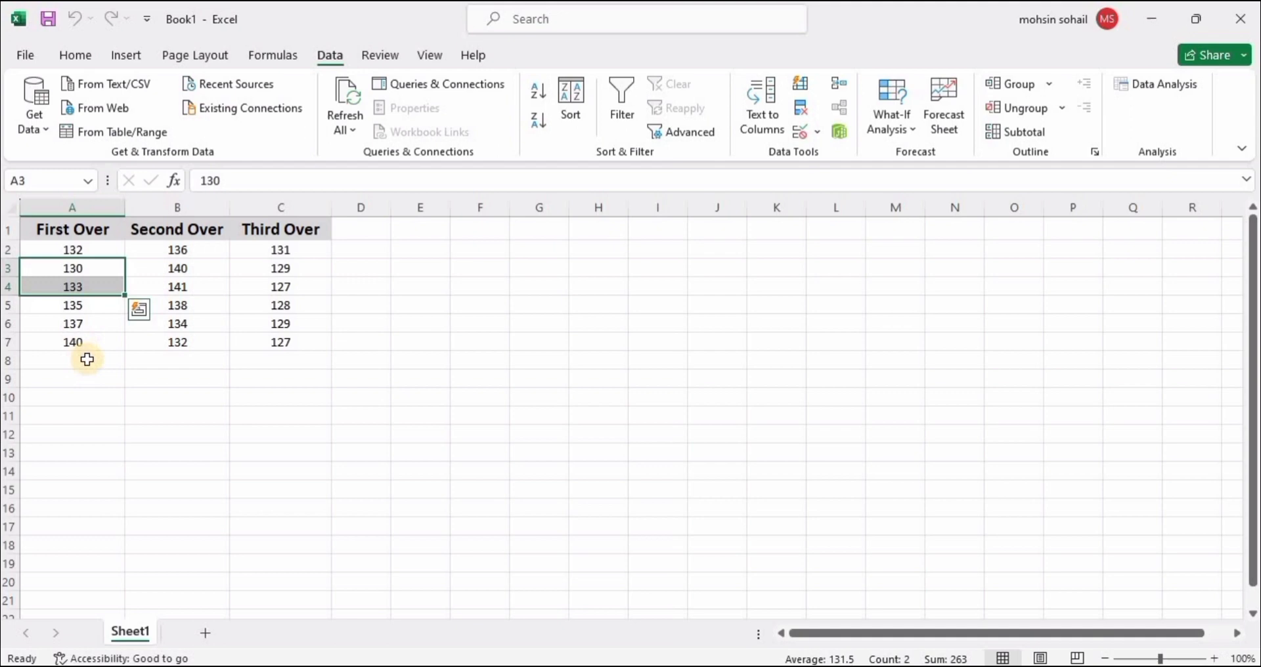
click(71, 341)
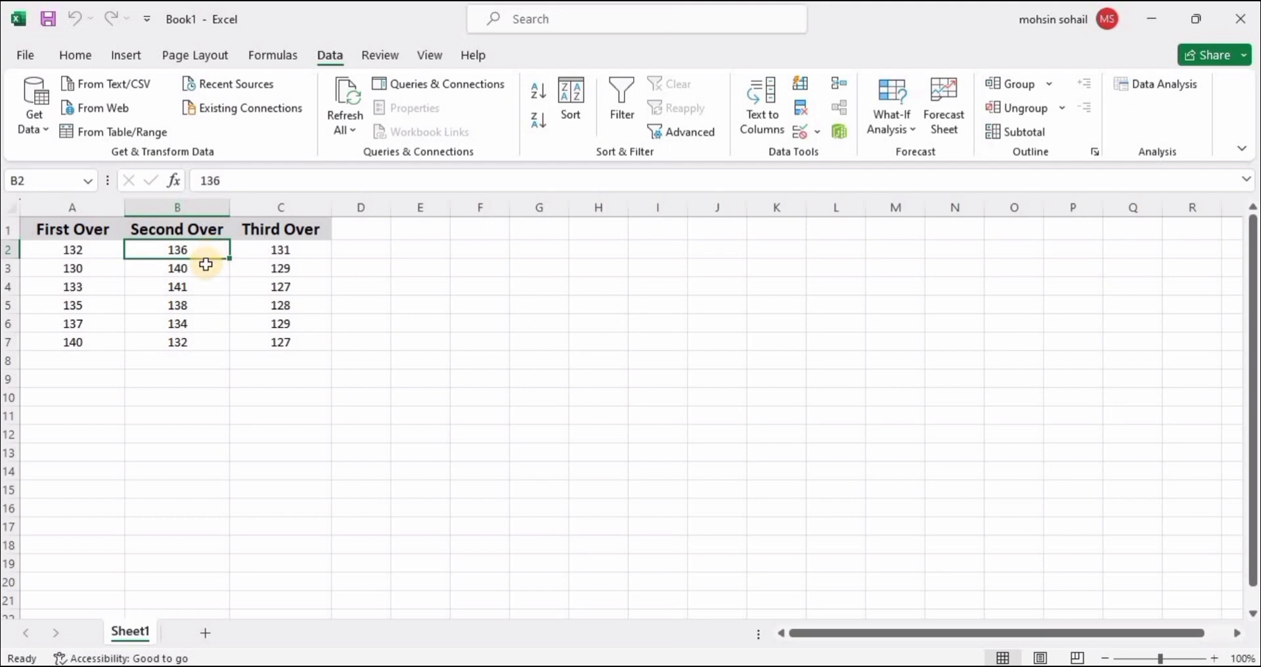
click(177, 268)
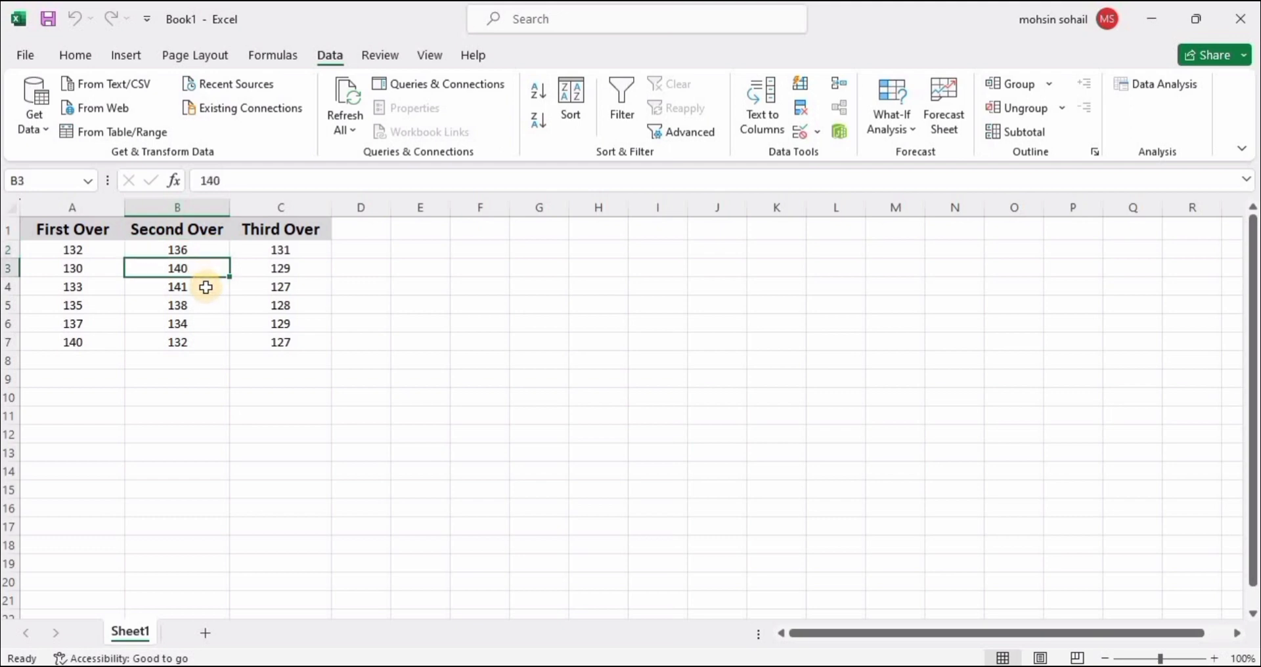
click(176, 286)
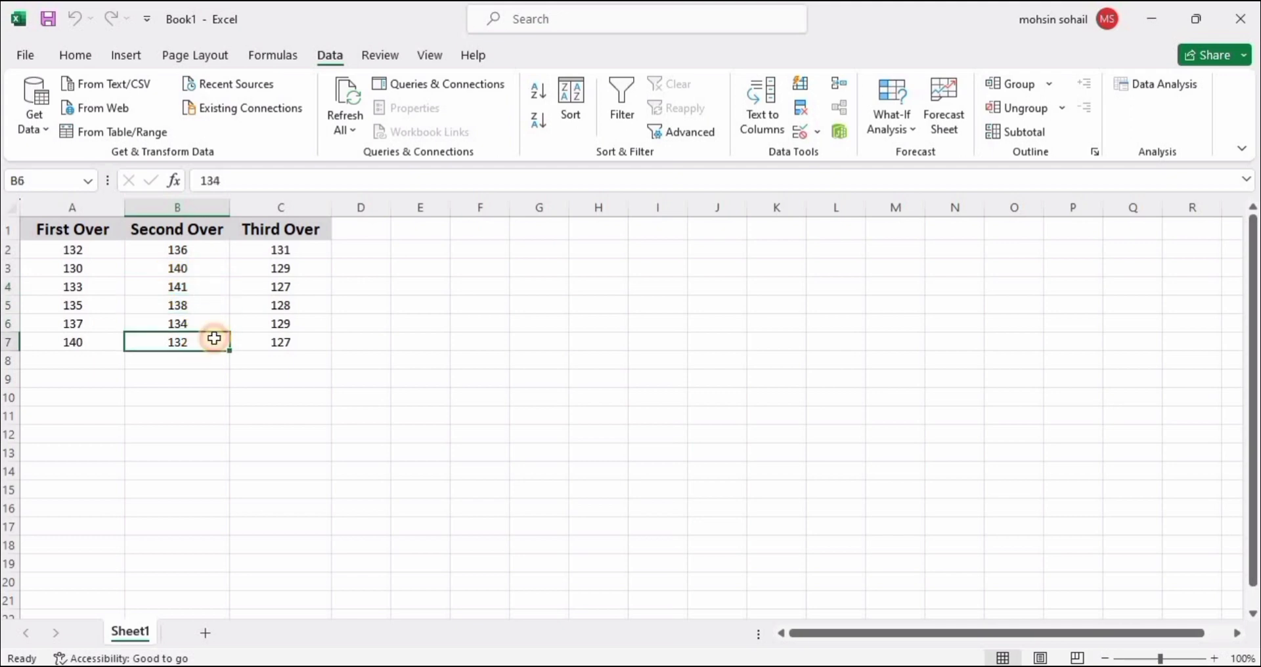
click(280, 229)
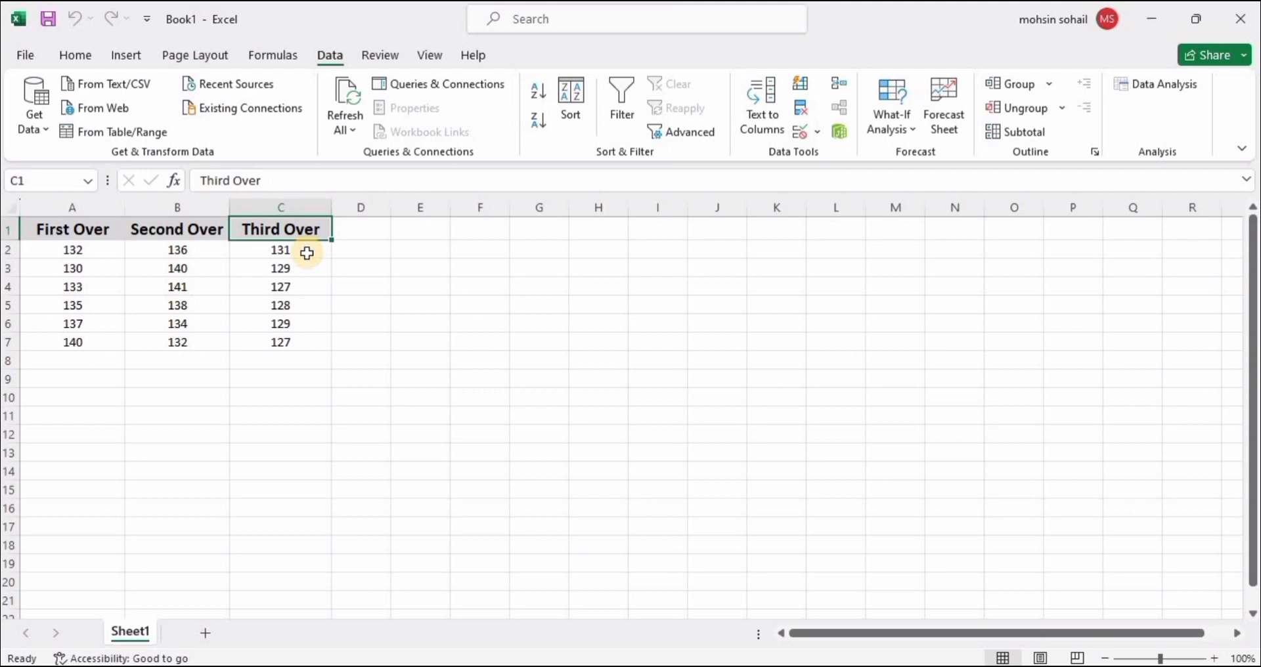
click(281, 251)
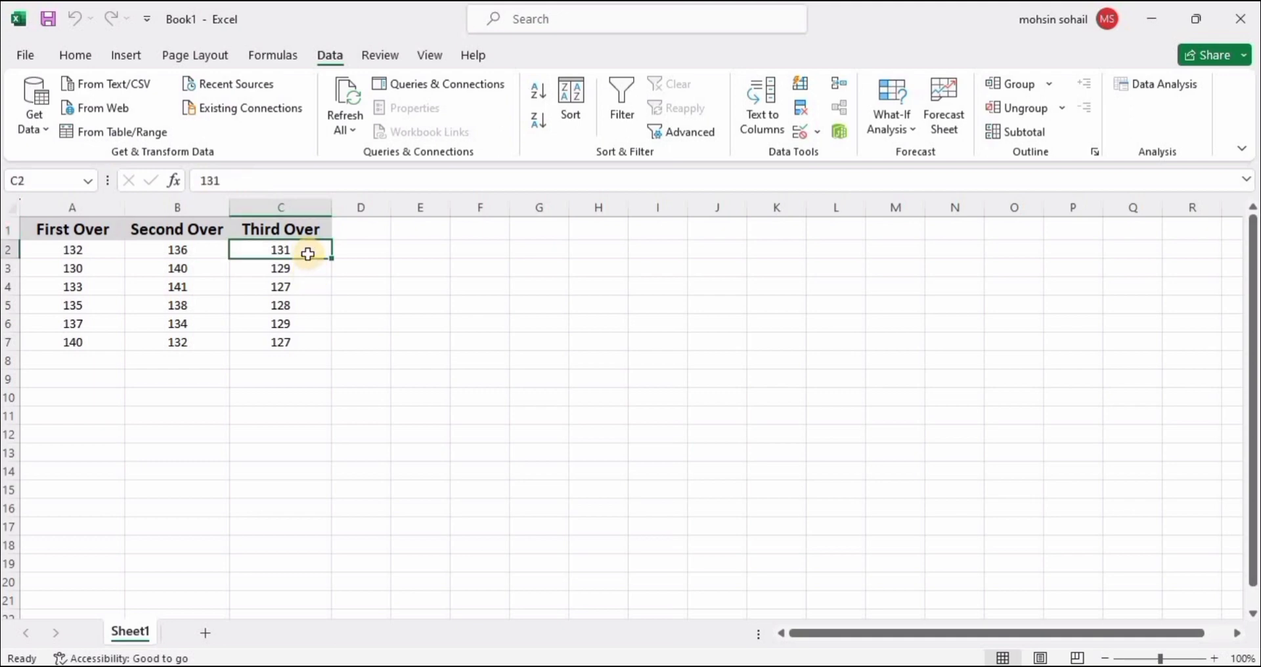
click(280, 268)
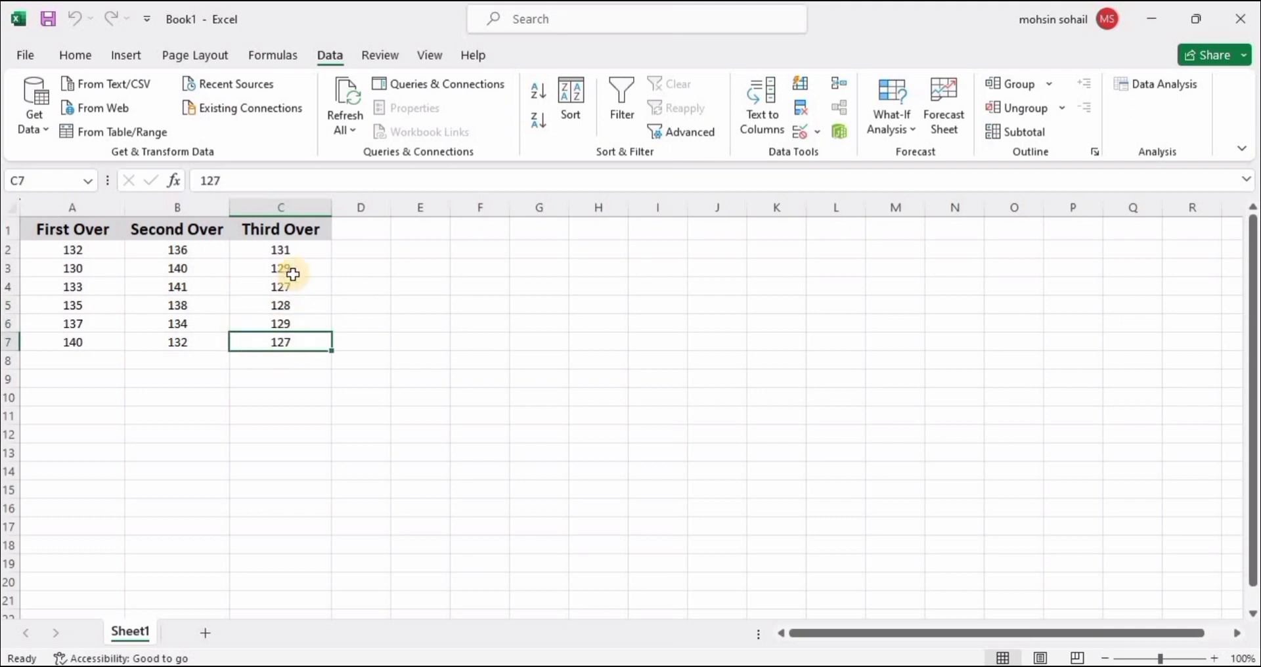
drag(280, 268, 281, 342)
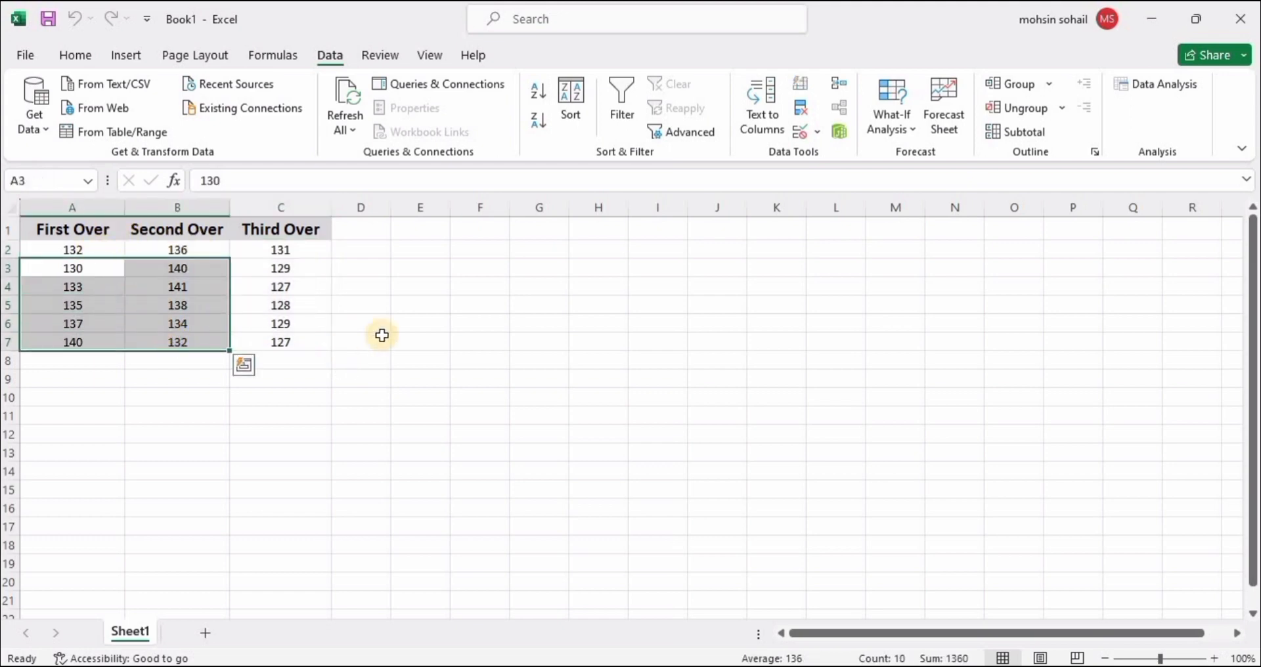
click(360, 336)
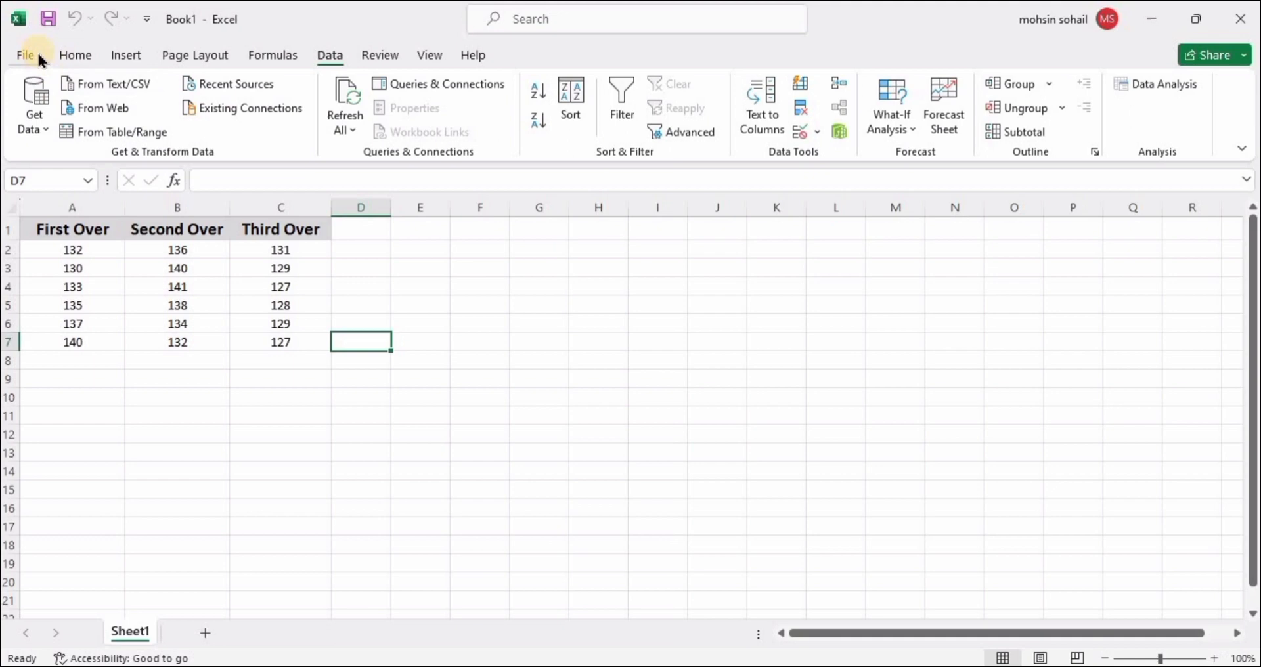
mouse_move(74, 55)
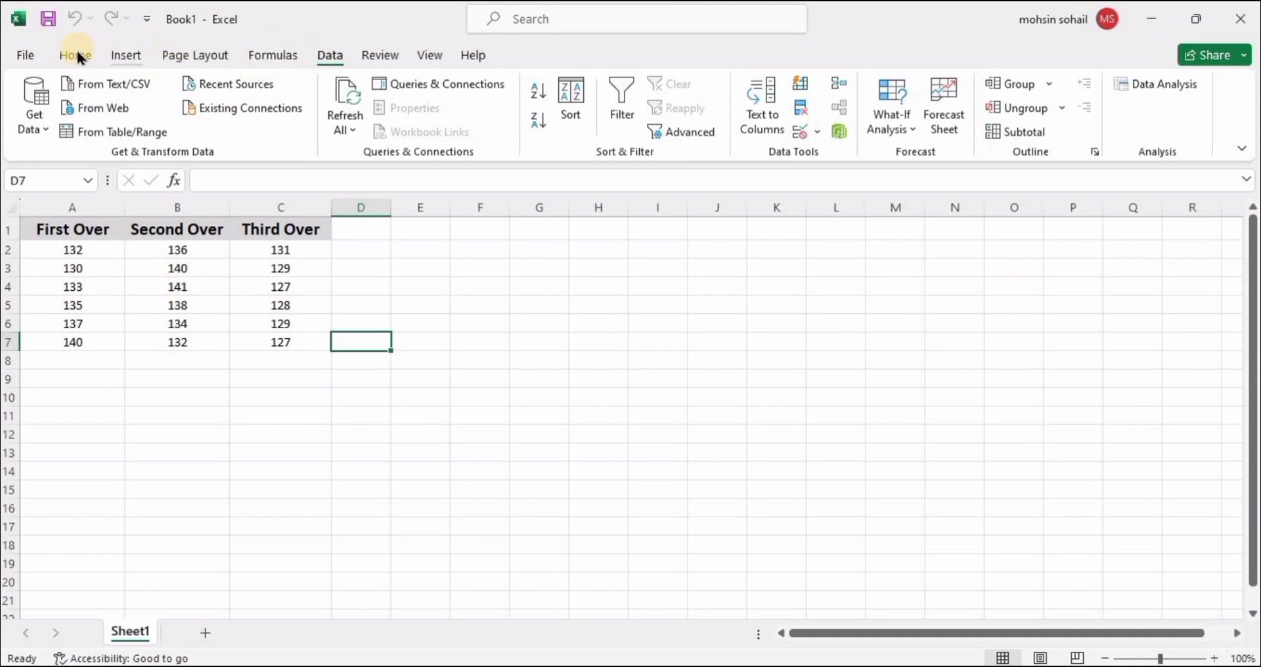
Enable Analysis ToolPak and Analysis ToolPak - VBA in Excel Options add-ins.
click(75, 55)
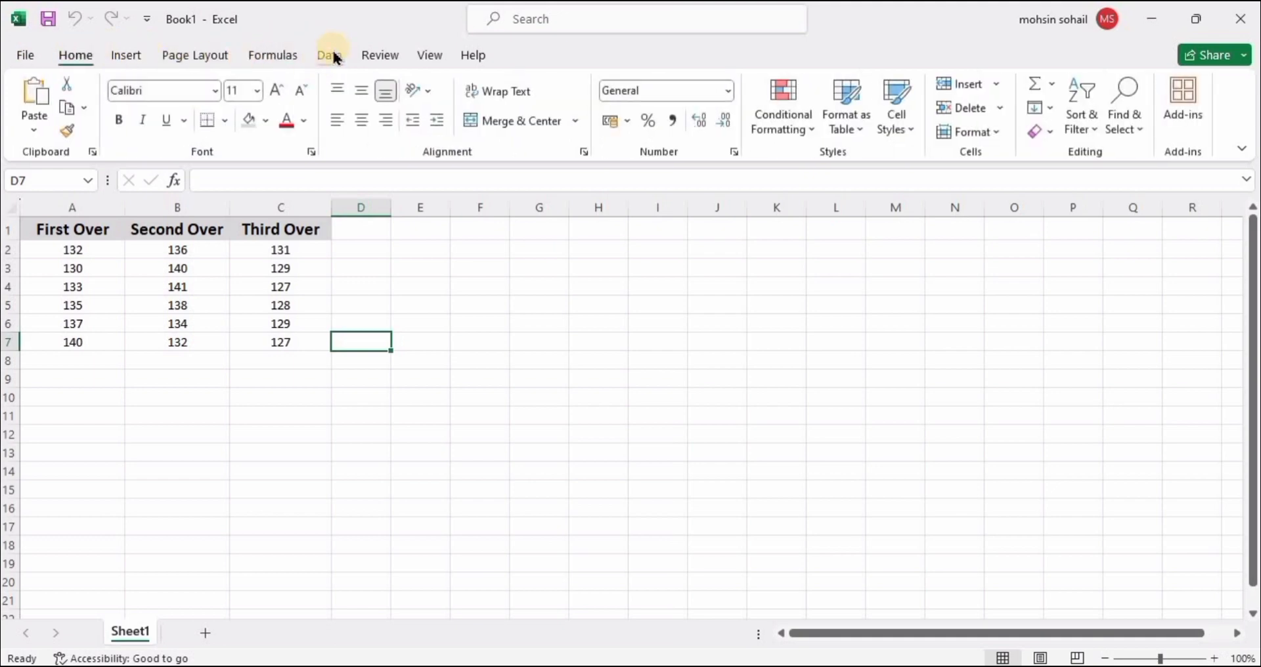
click(330, 55)
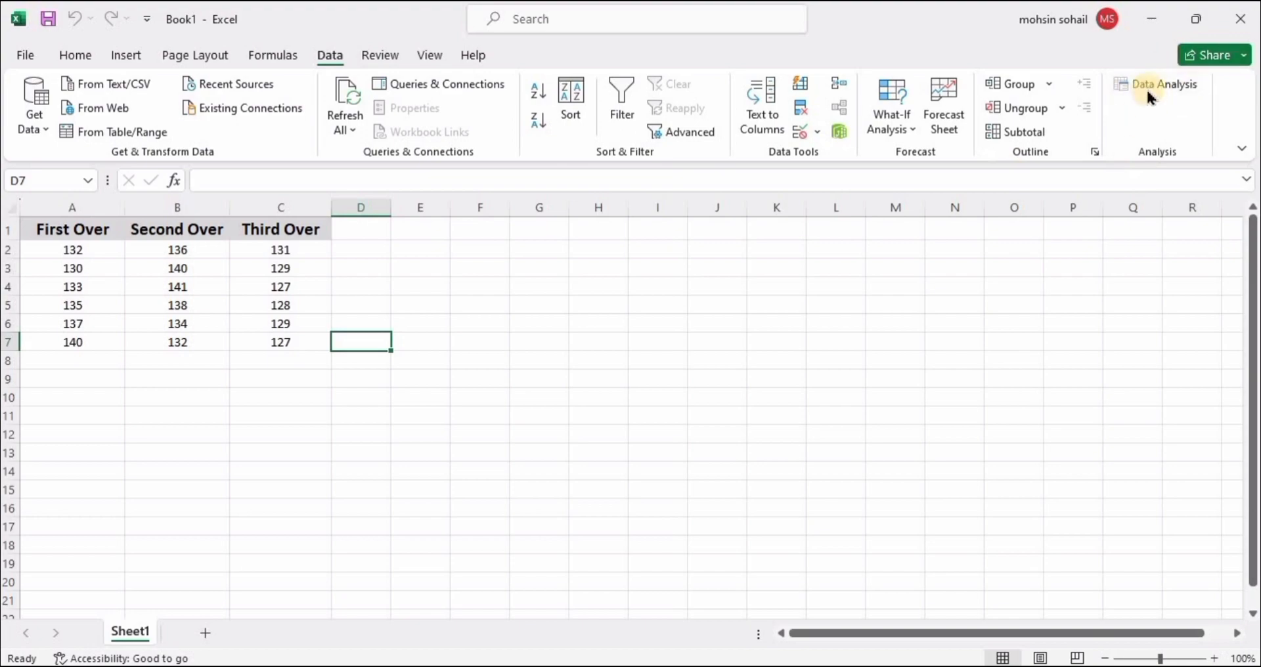
mouse_move(23, 55)
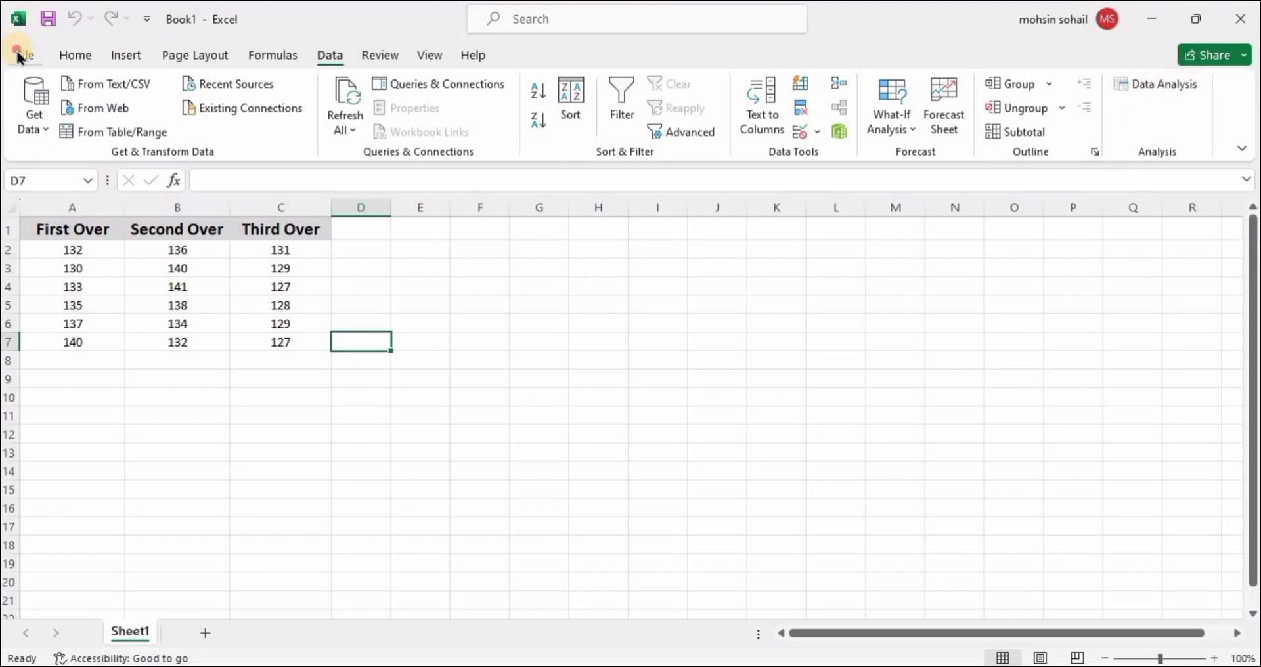
click(21, 55)
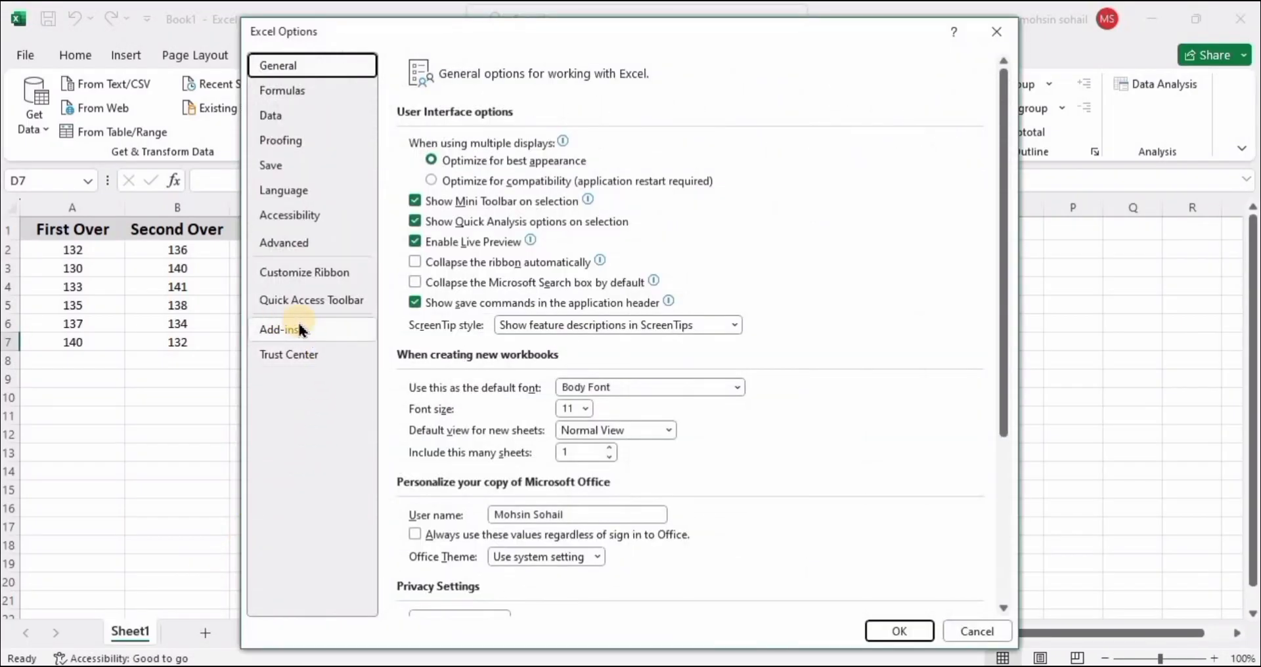
click(277, 329)
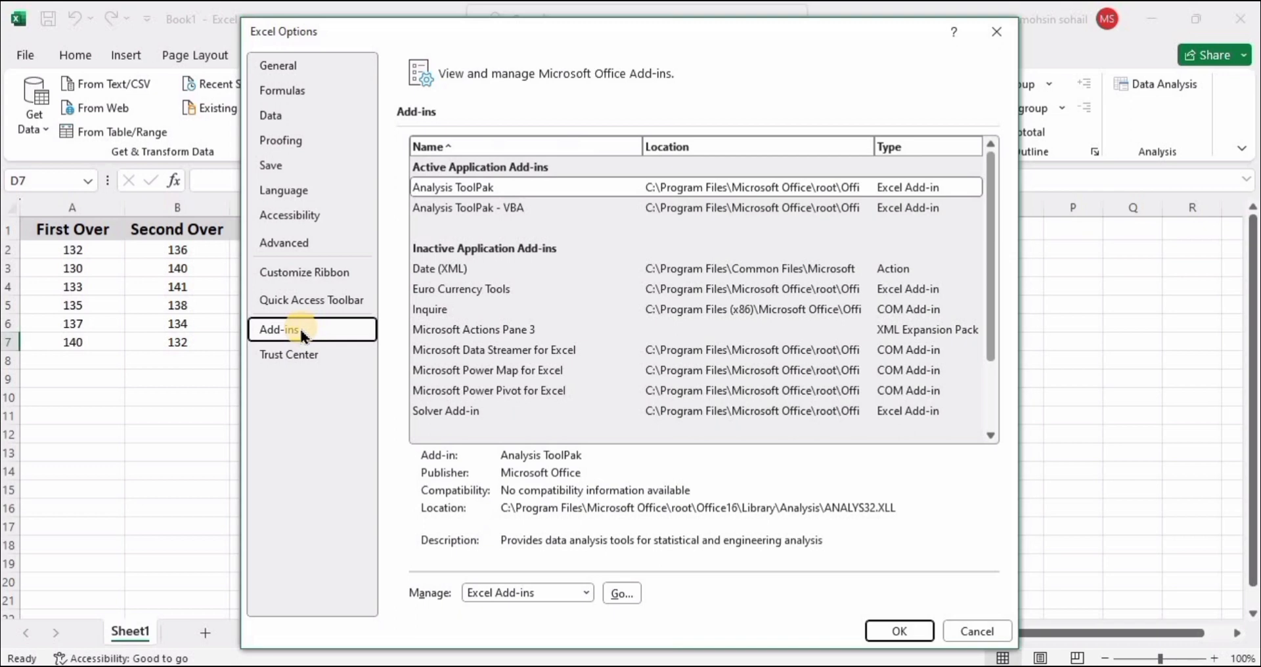
click(452, 187)
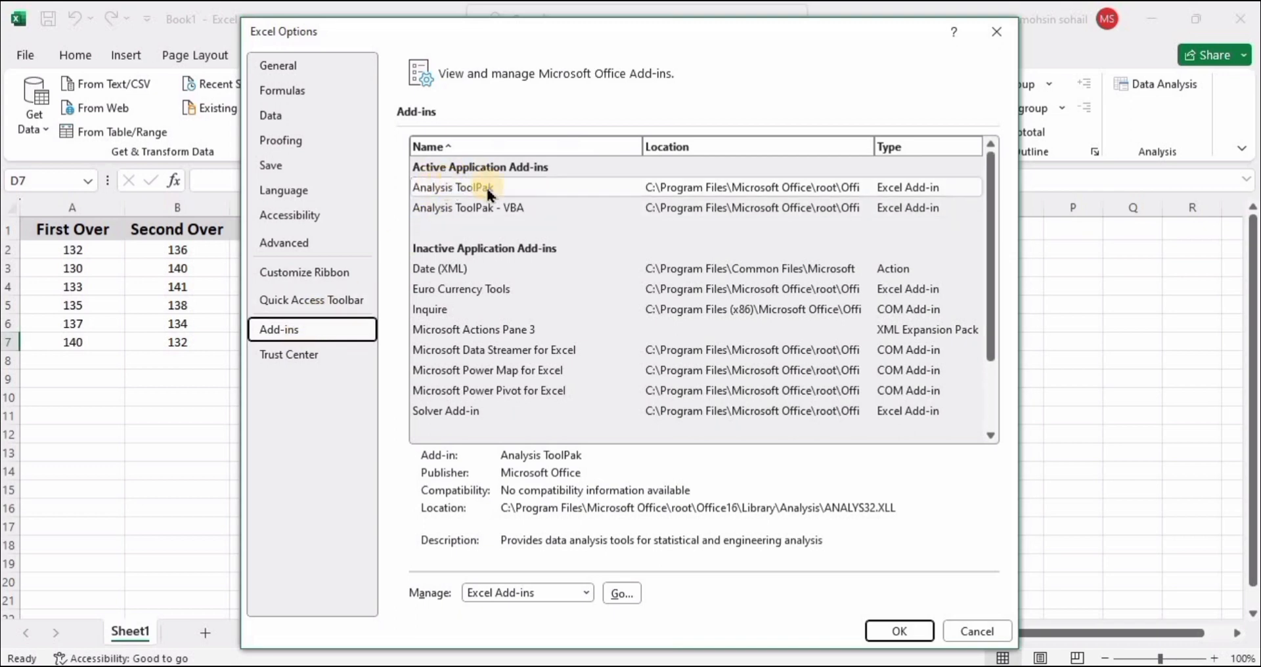
click(456, 188)
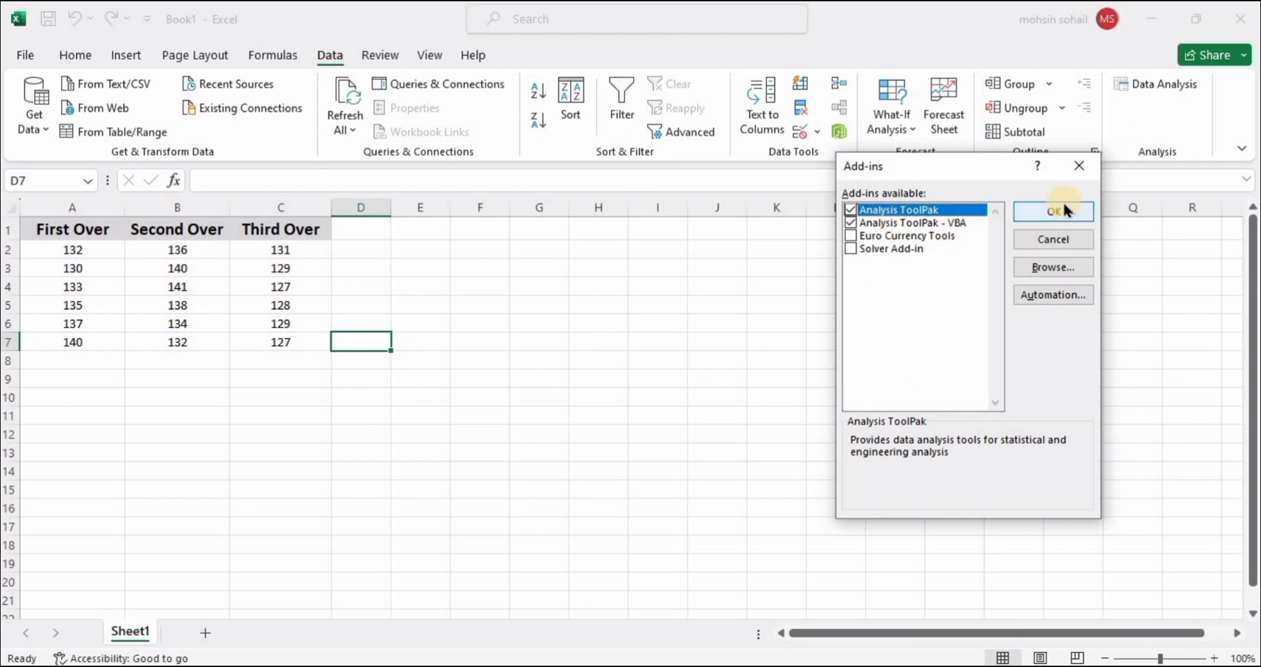
click(1053, 211)
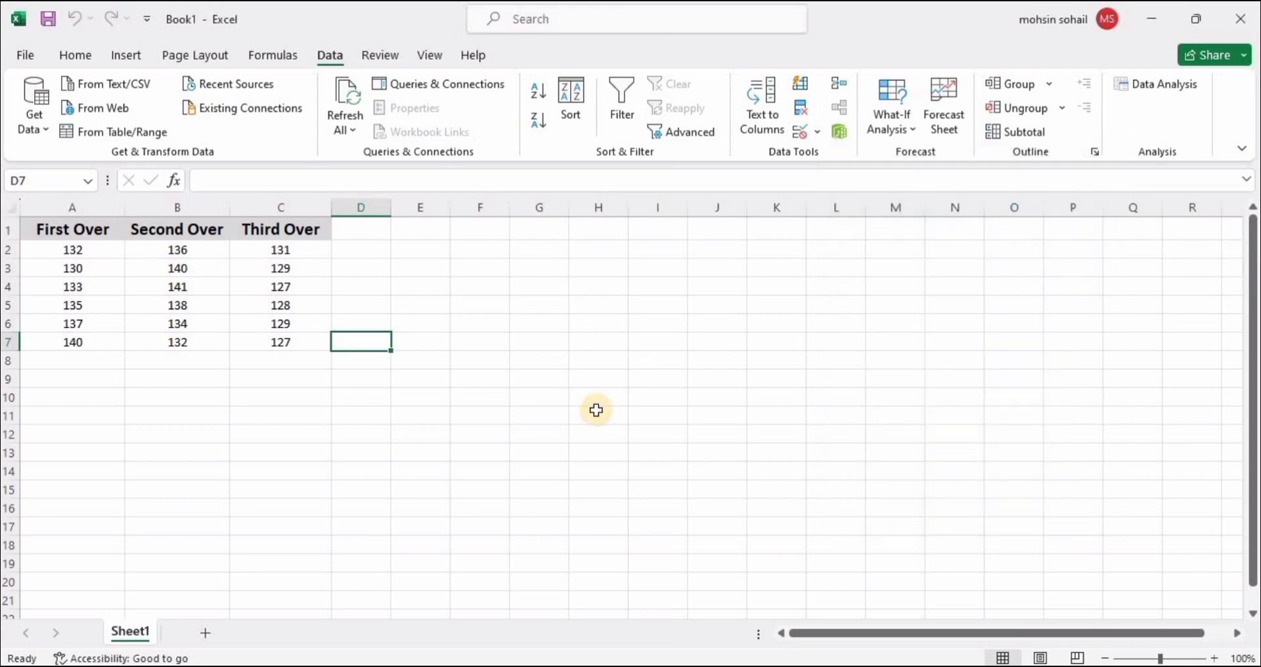
mouse_move(1164, 83)
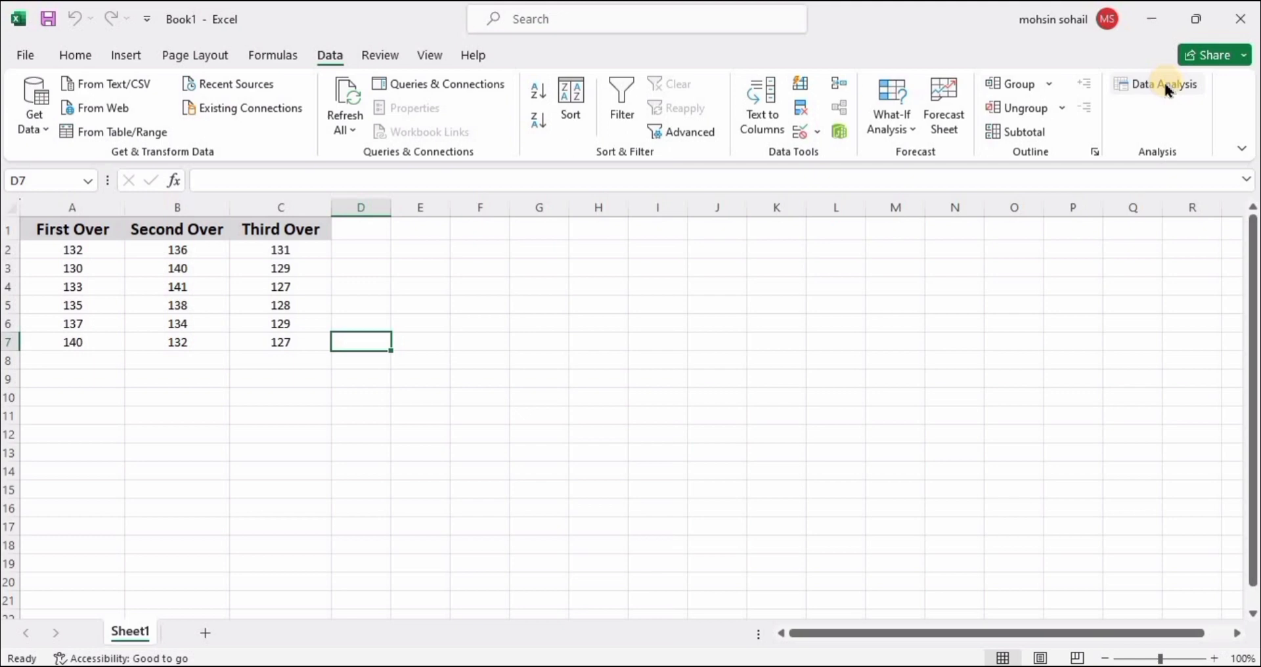
Open Data Analysis from the Data tab to list the analysis tools.
click(1157, 83)
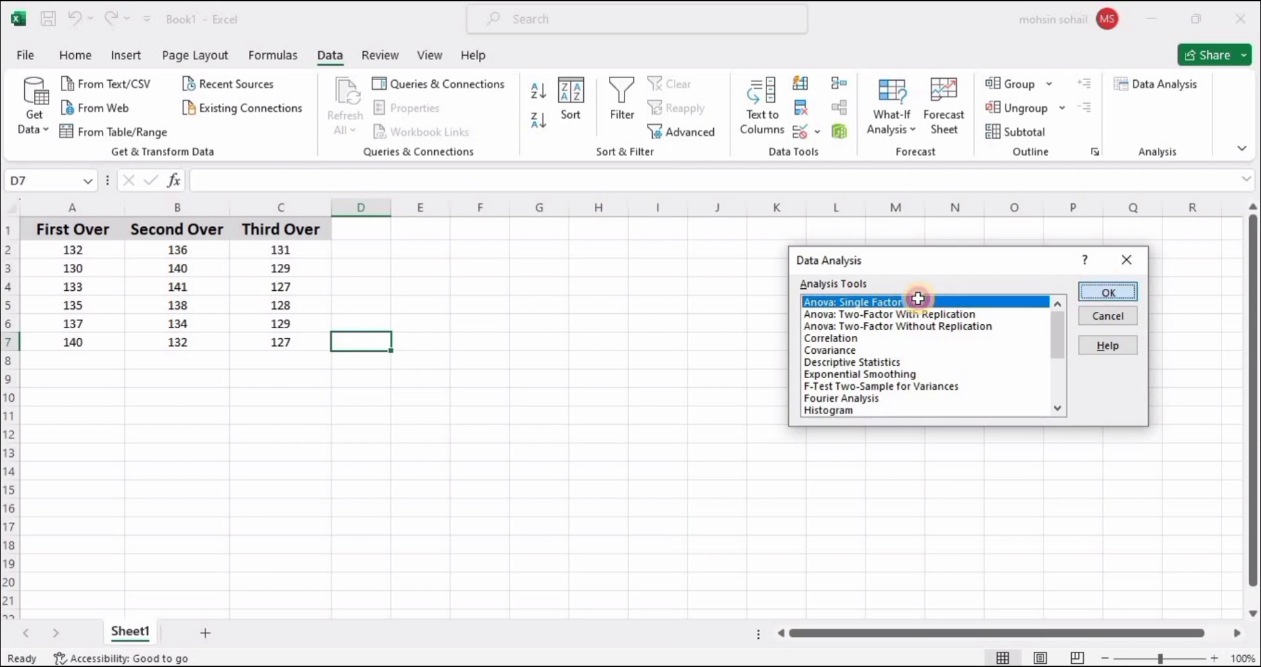
Start Anova: Single Factor on all three speed columns with headings, alpha 0.05.
click(1108, 291)
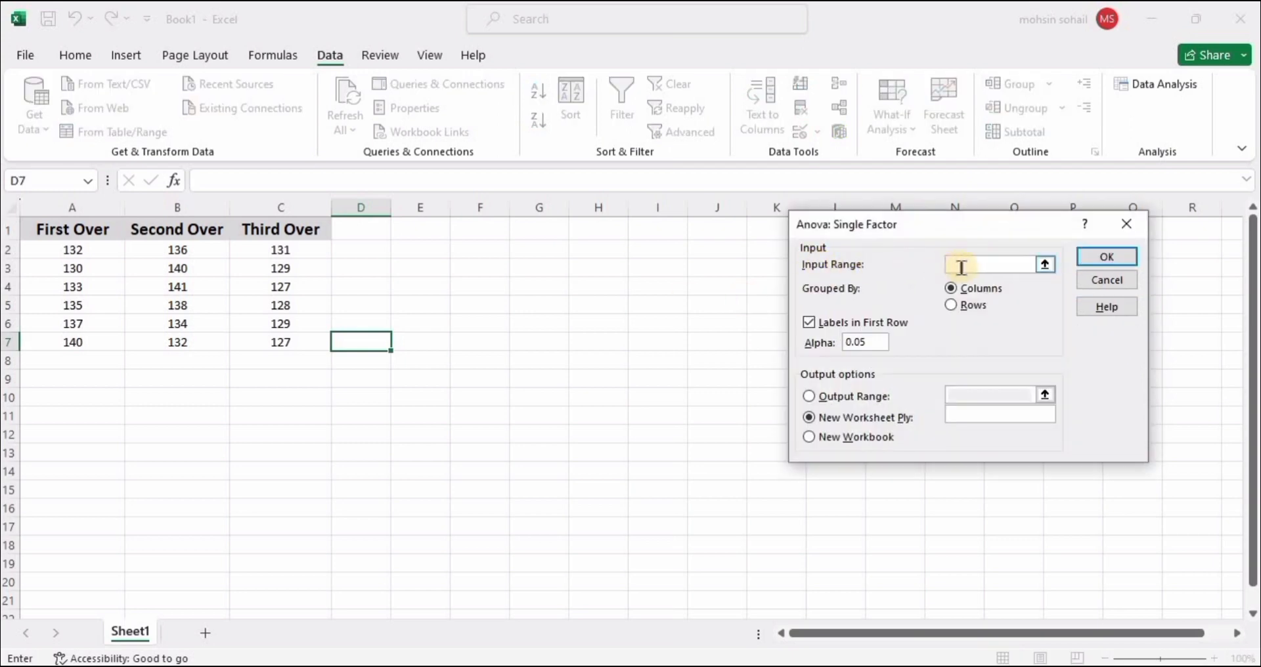
click(72, 268)
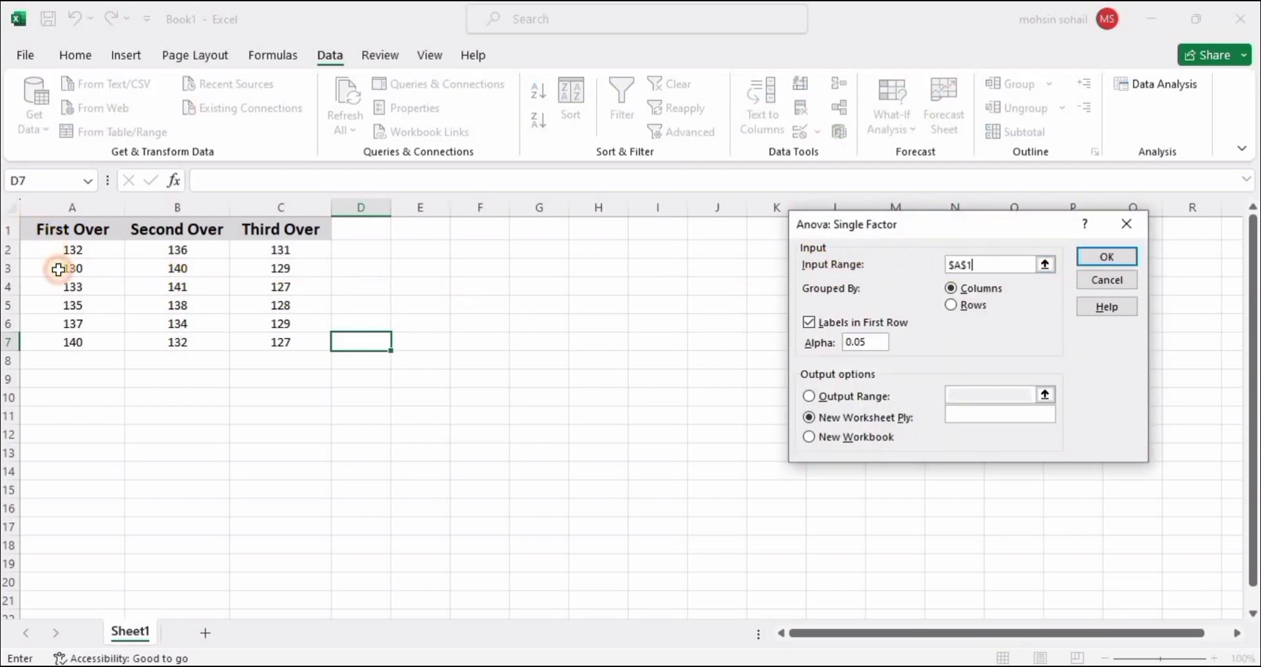
drag(60, 269, 298, 347)
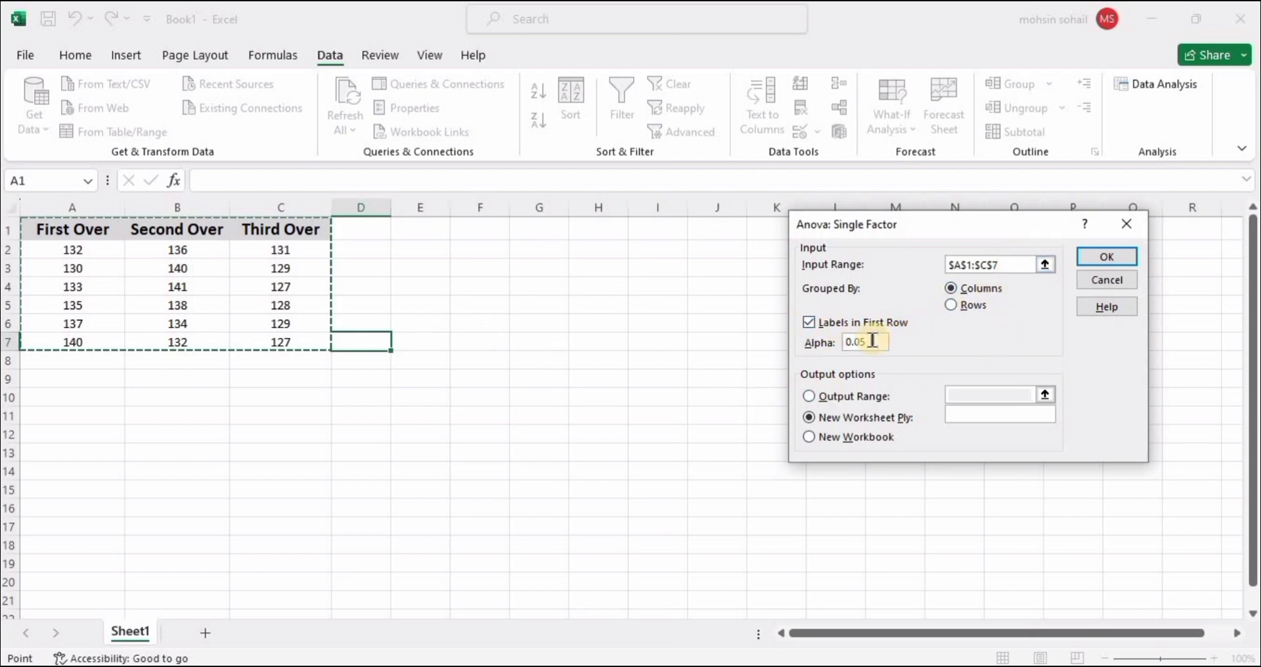
click(810, 417)
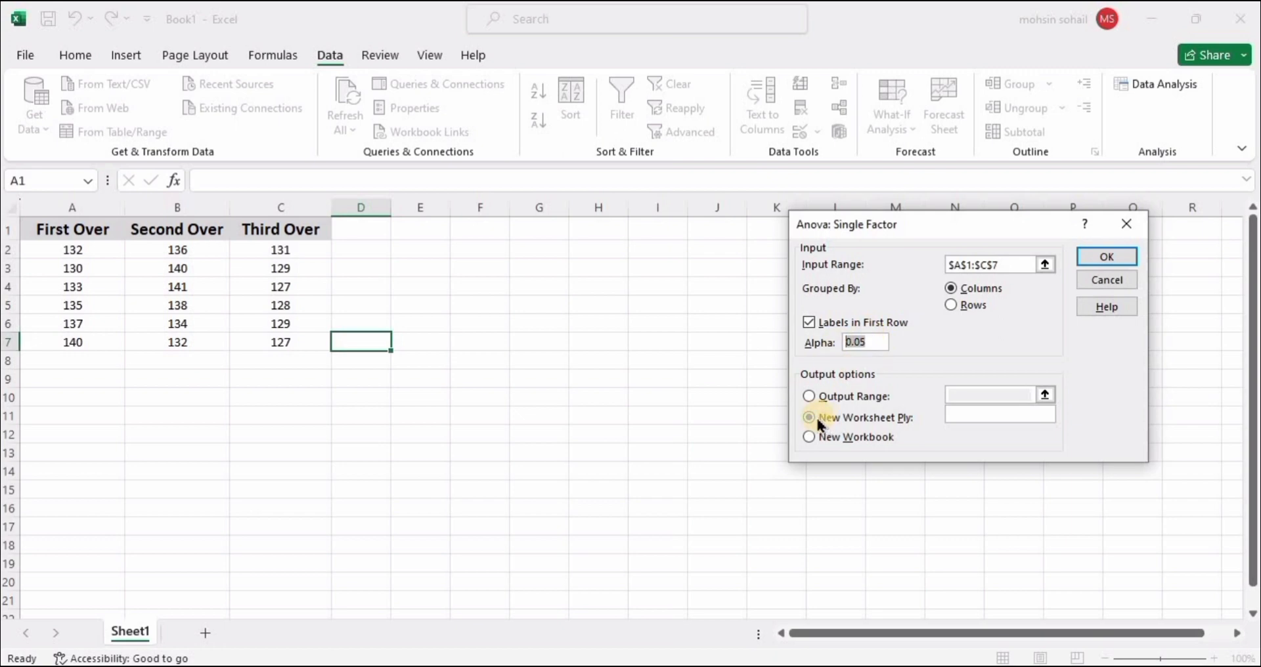
Compare output options and choose a New Worksheet Ply named Results.
click(809, 417)
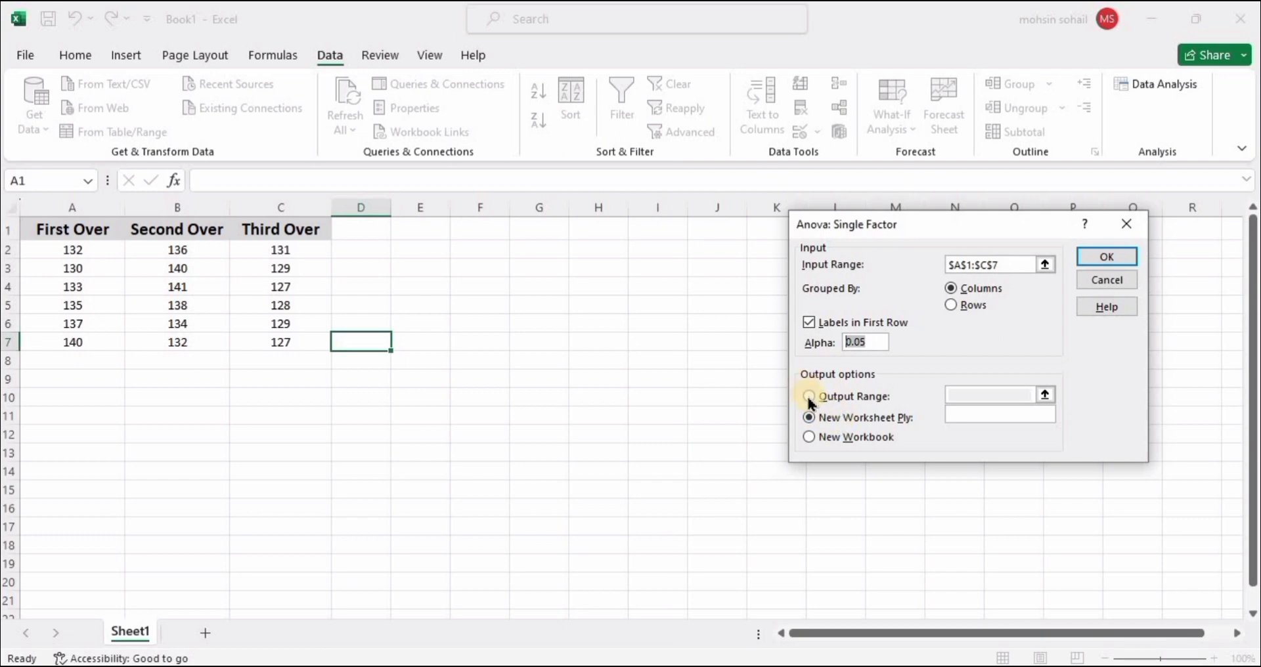
click(804, 395)
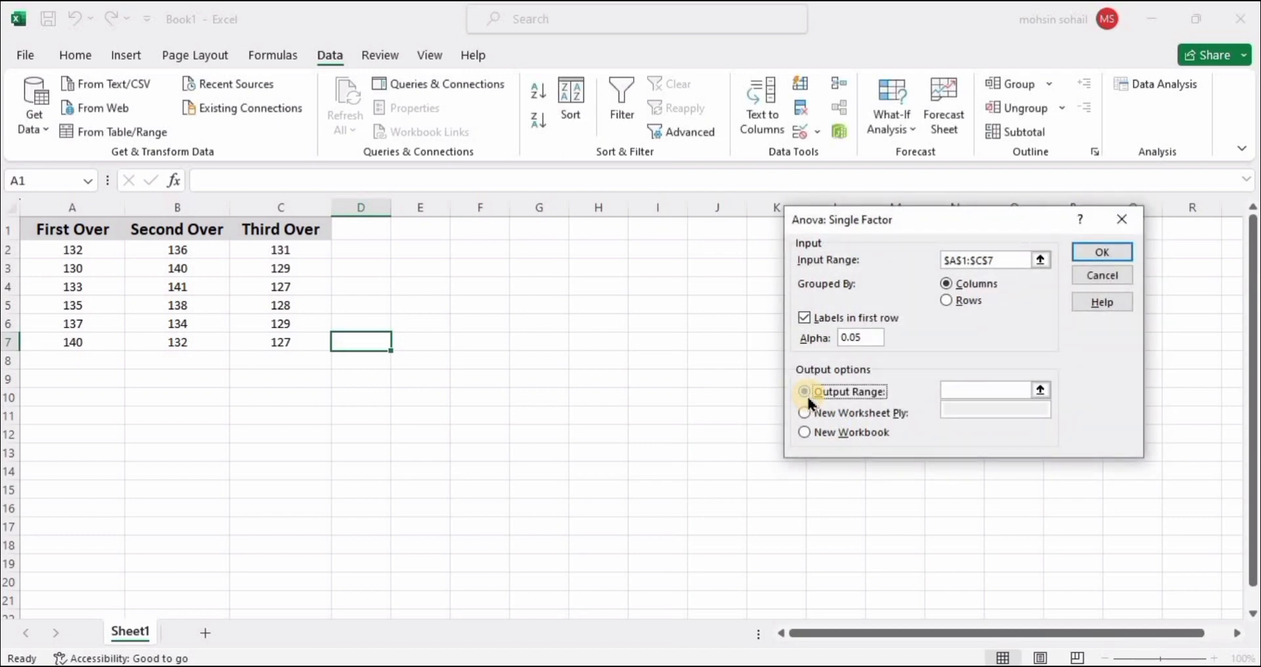
click(804, 391)
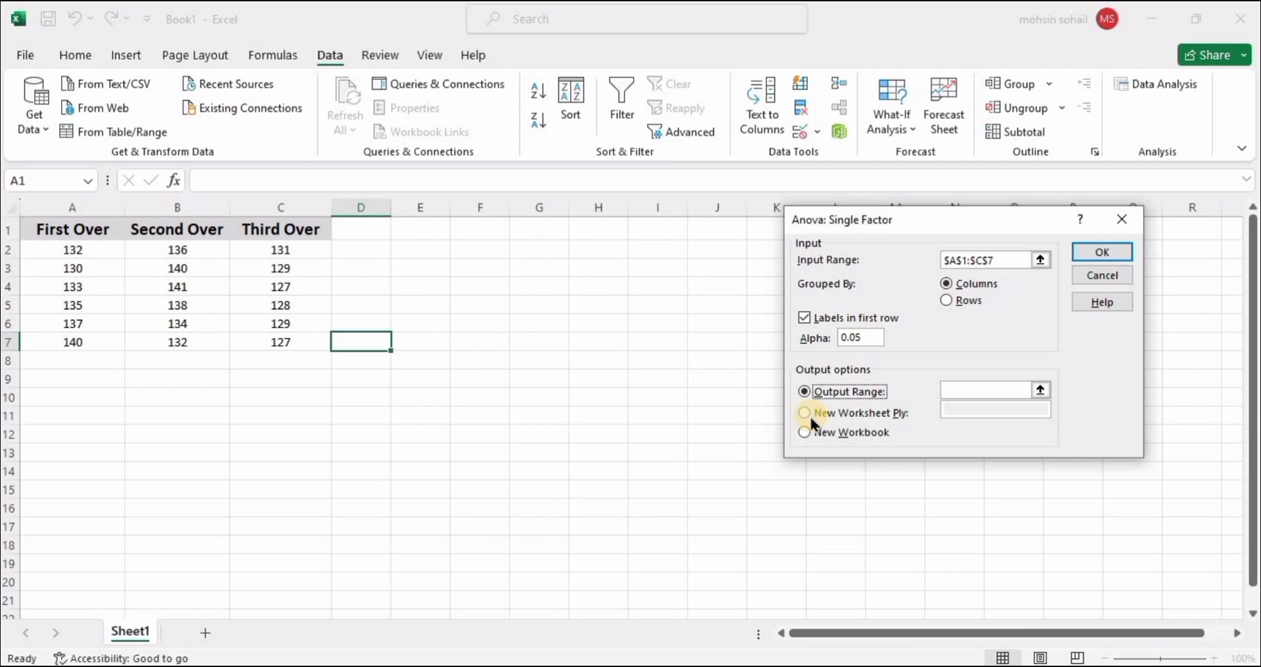
click(804, 412)
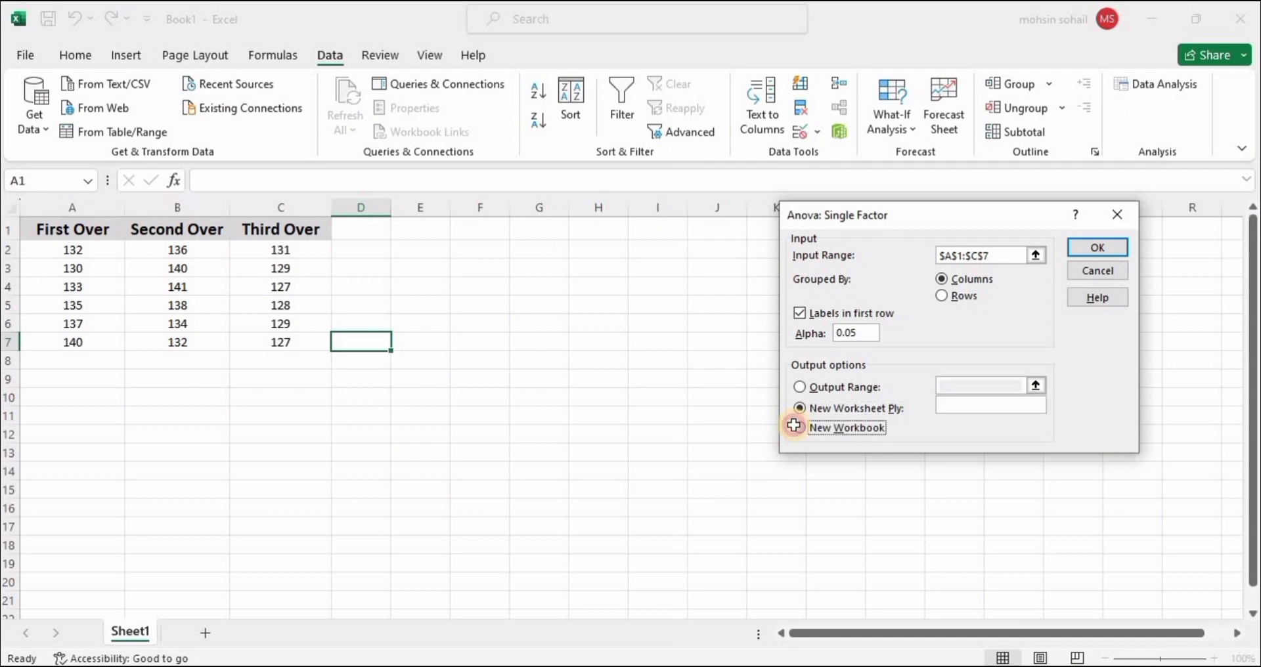
click(800, 427)
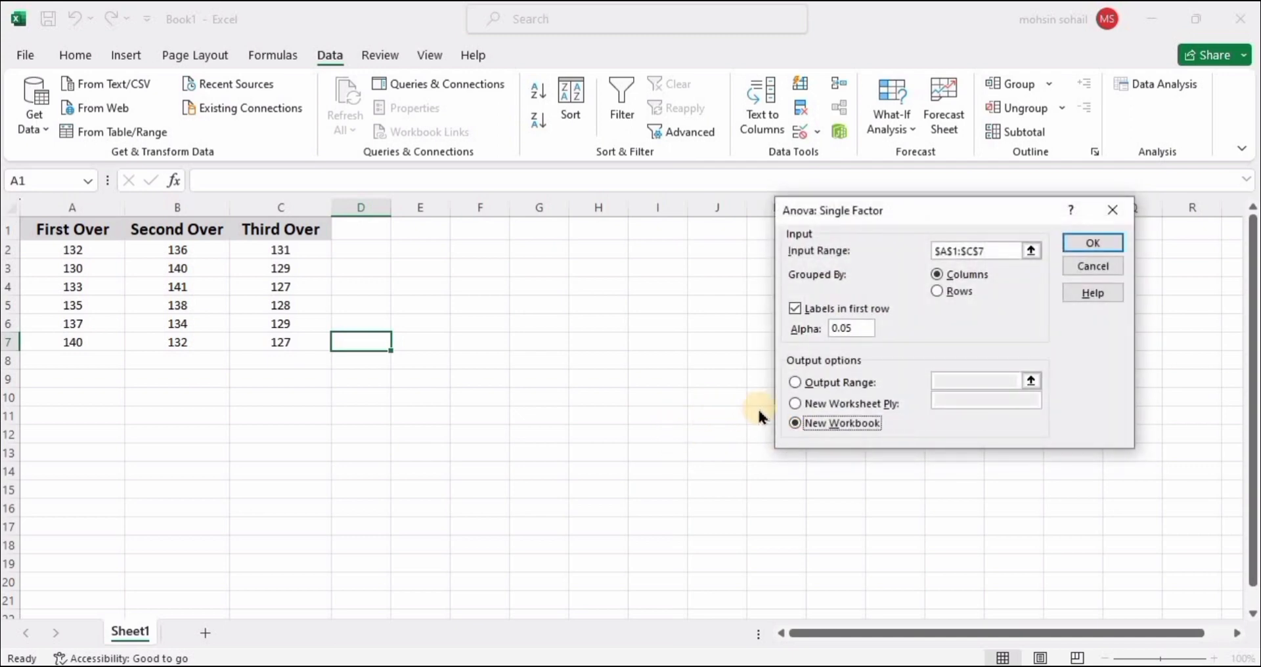
click(795, 403)
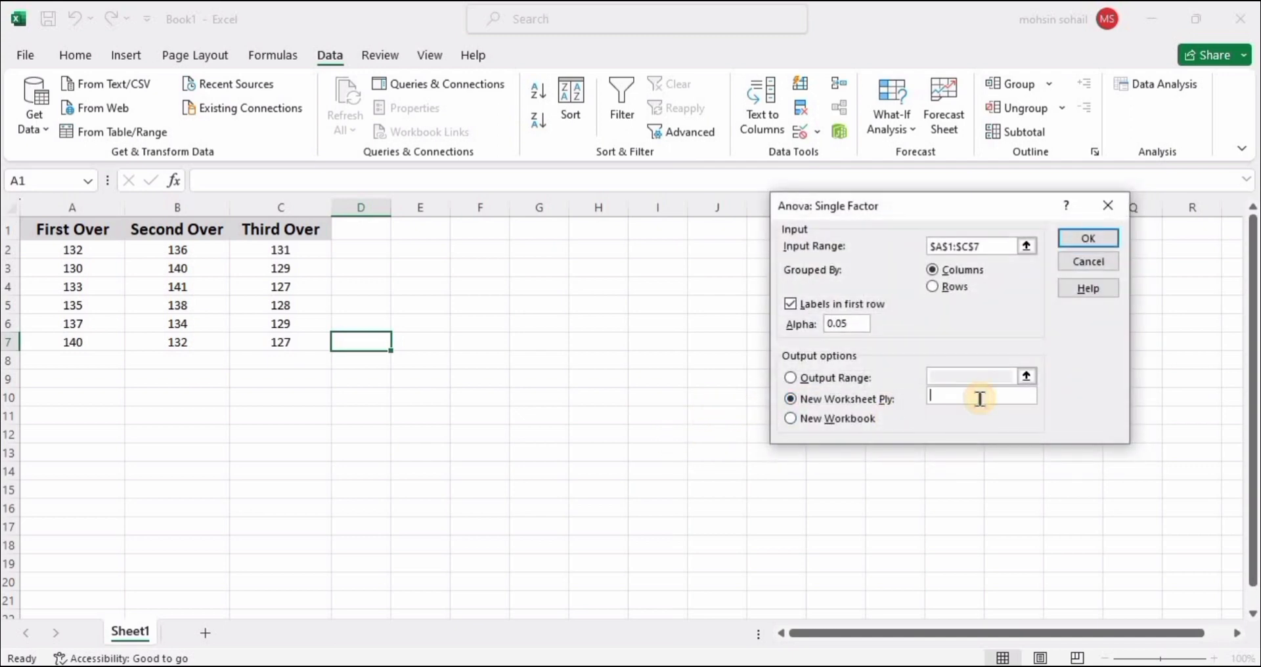
mouse_move(979, 492)
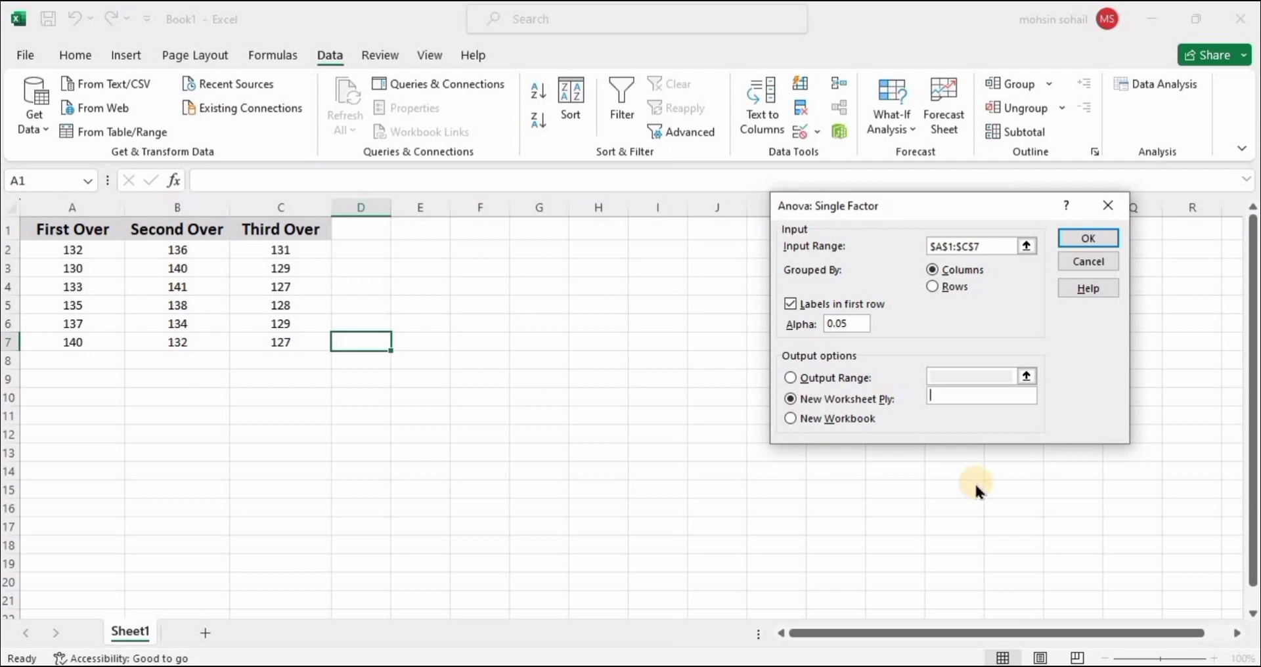
text(Resu)
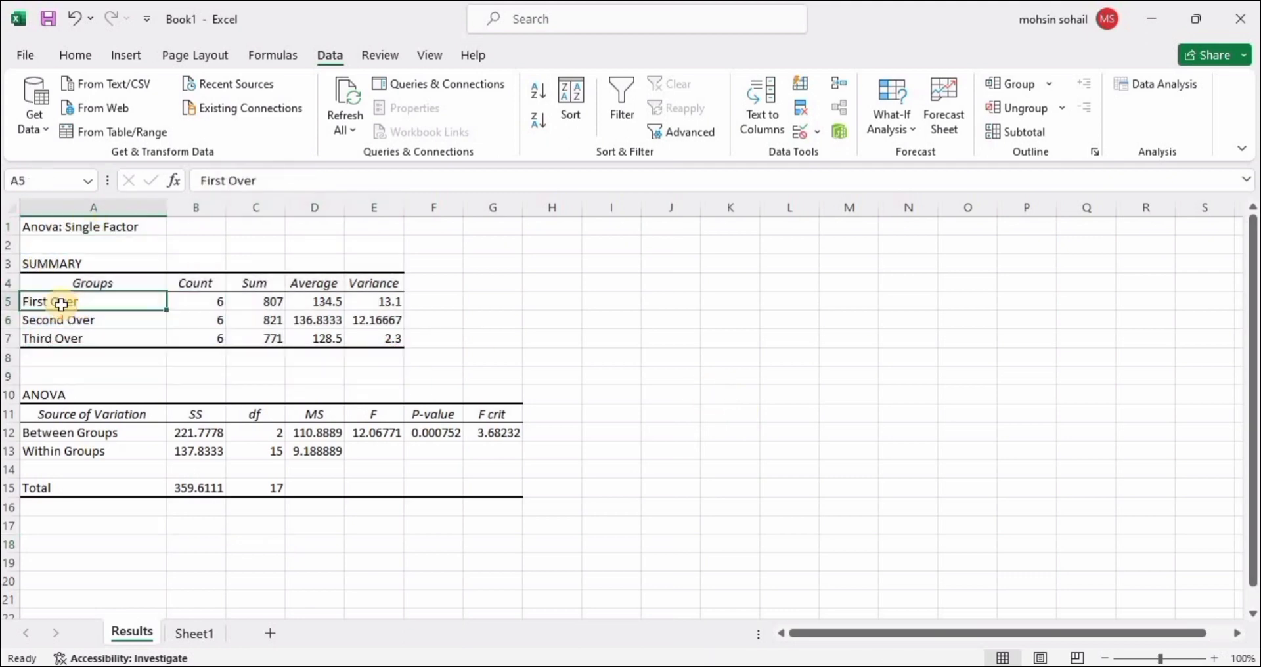
drag(195, 302, 196, 339)
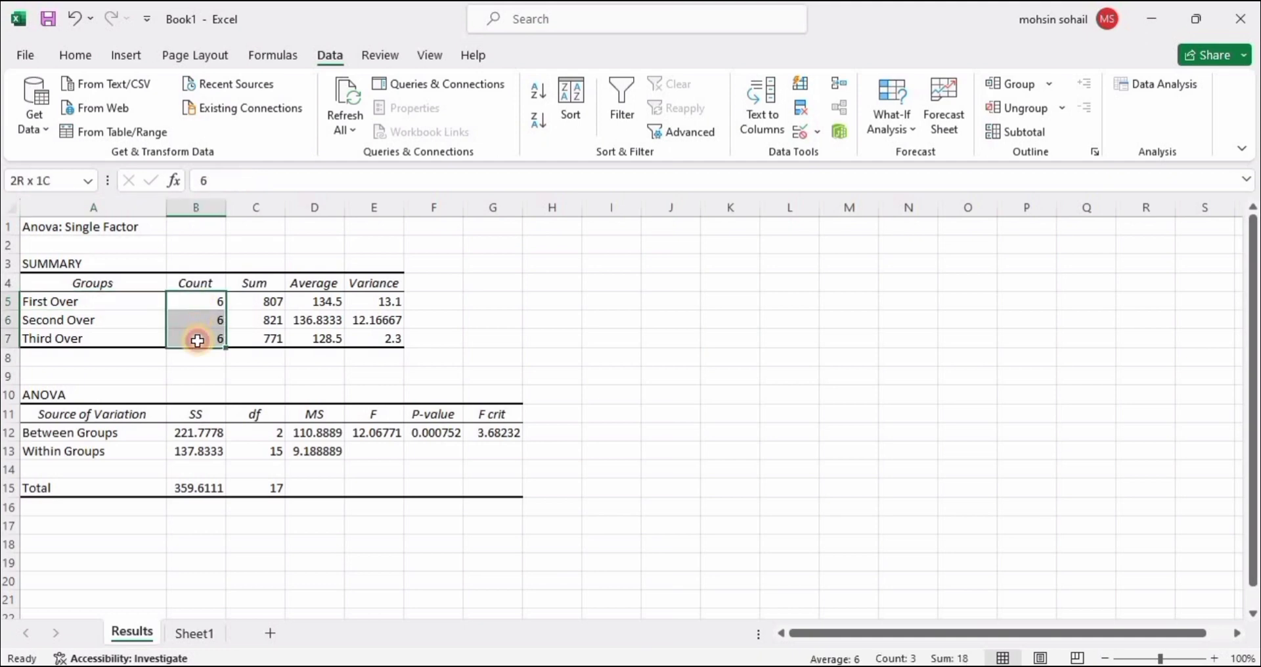
click(194, 633)
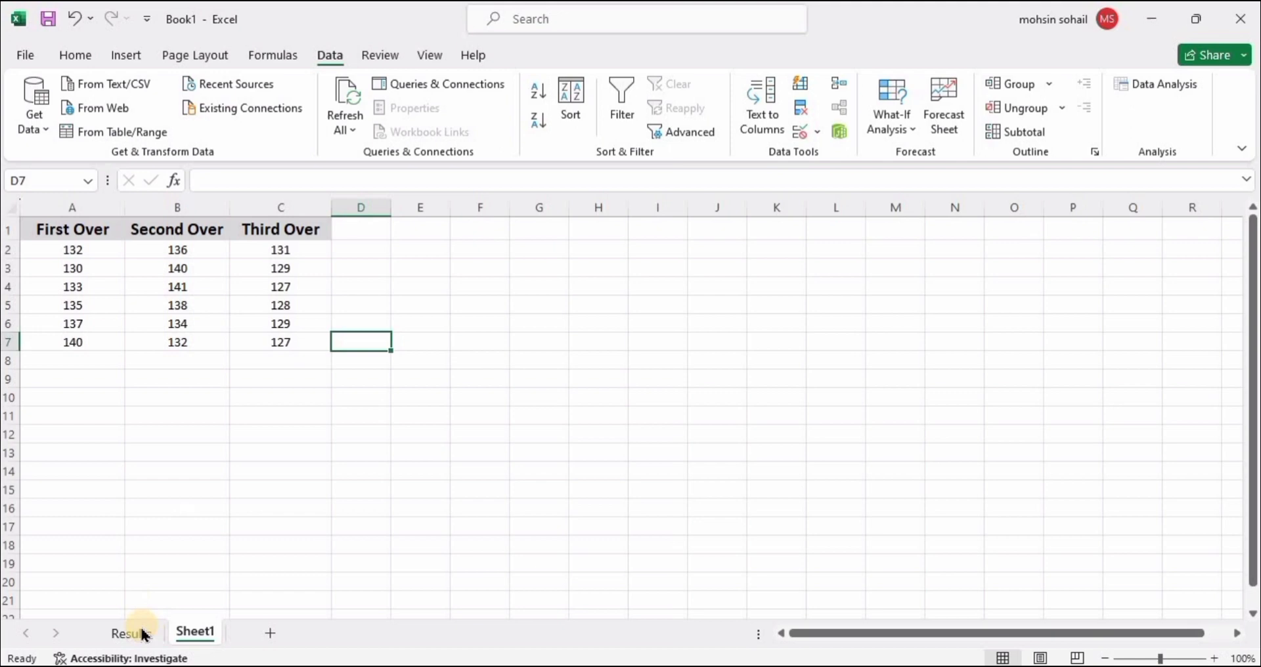
click(131, 633)
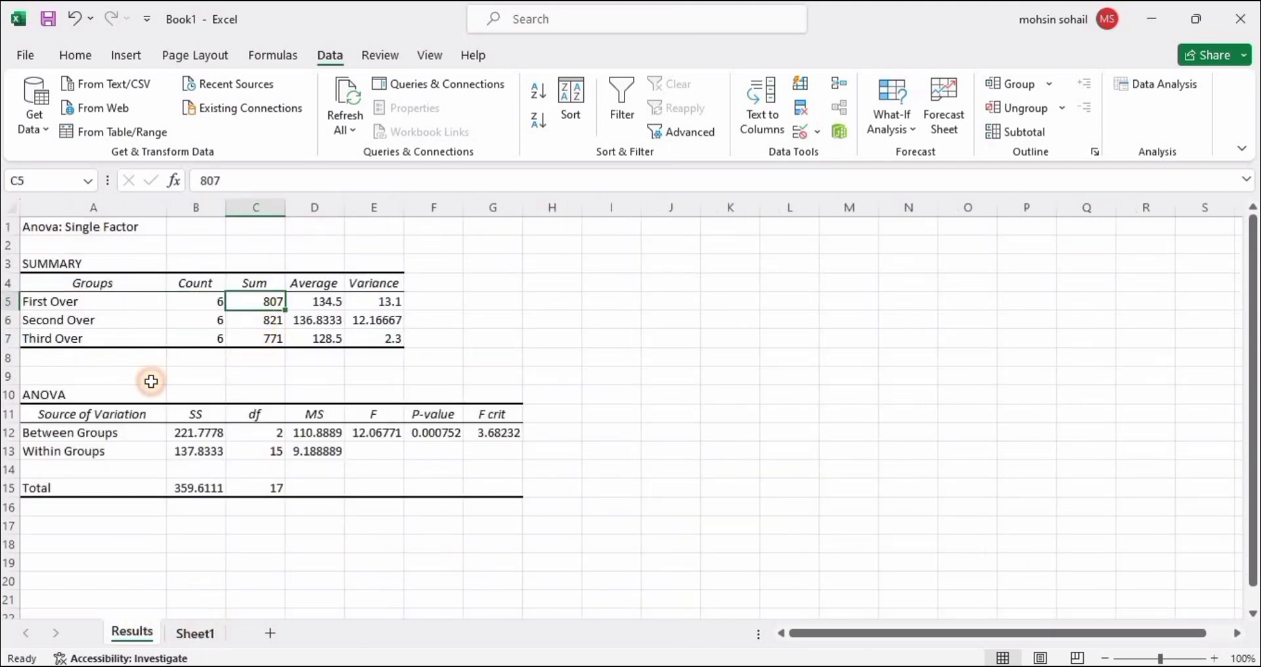
click(194, 634)
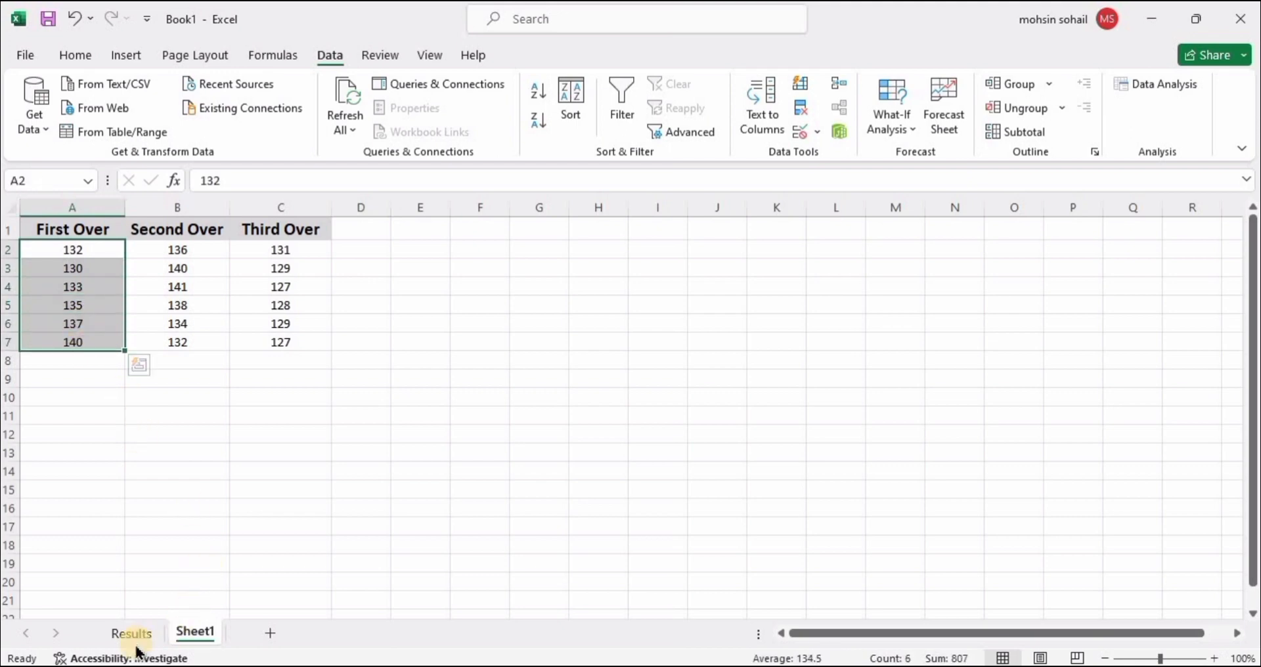
click(131, 636)
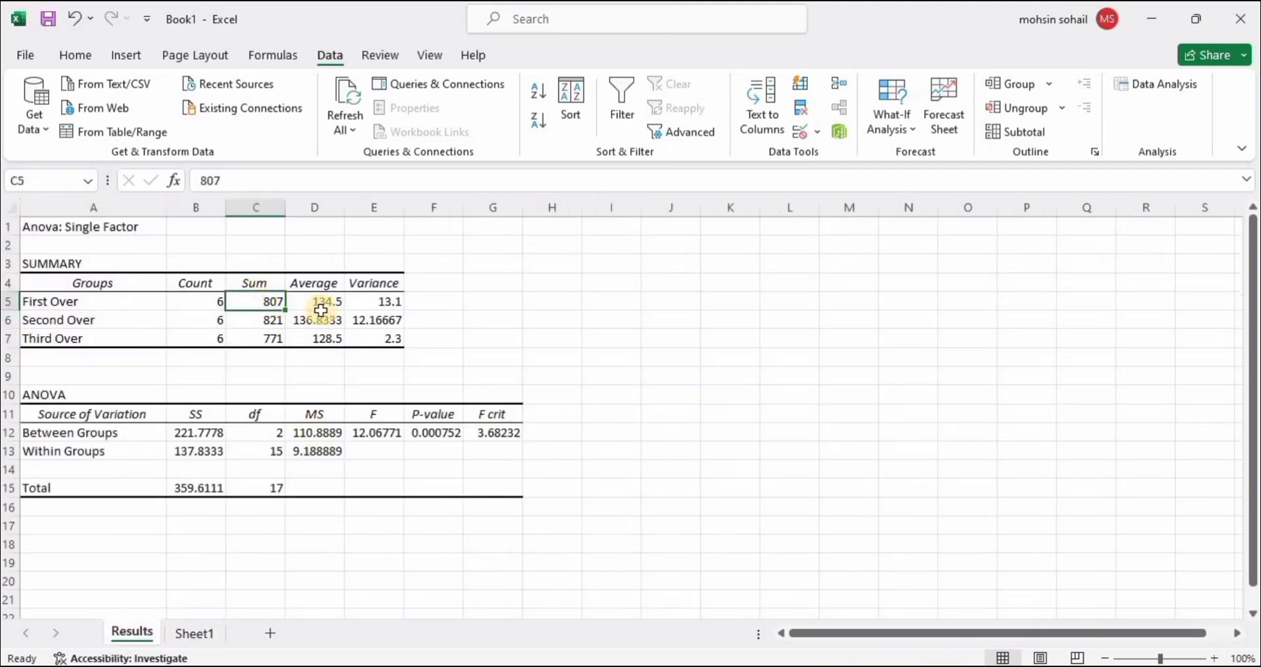
mouse_move(523, 323)
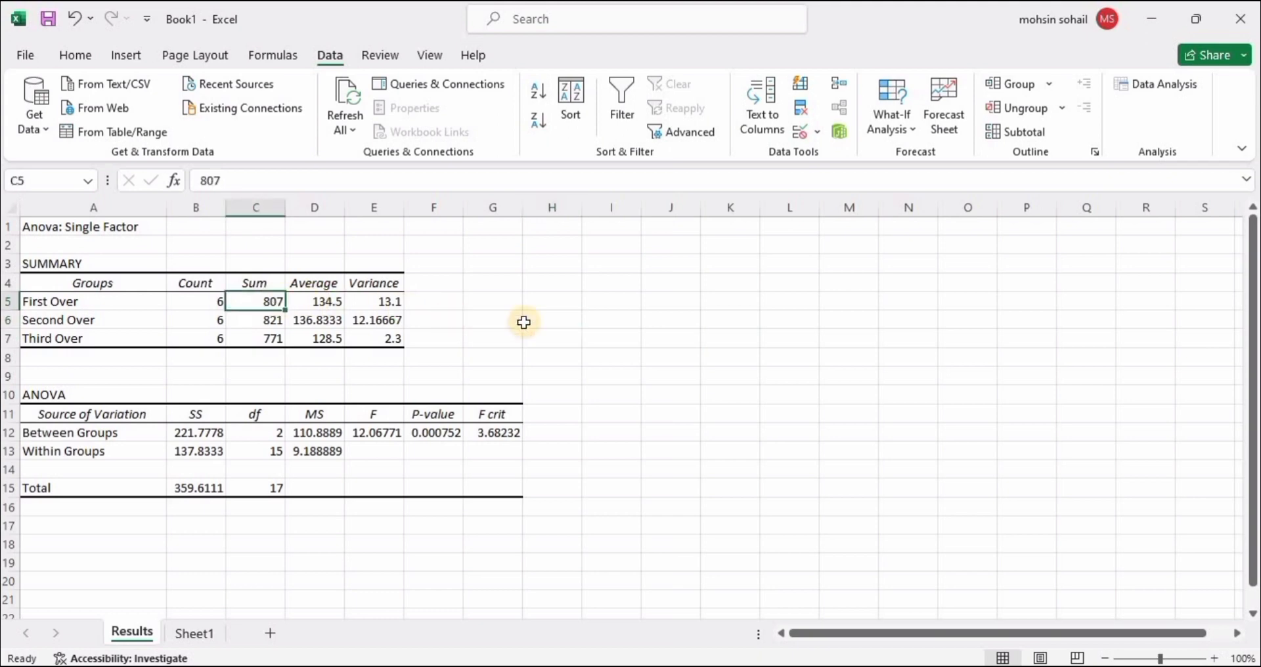
click(255, 320)
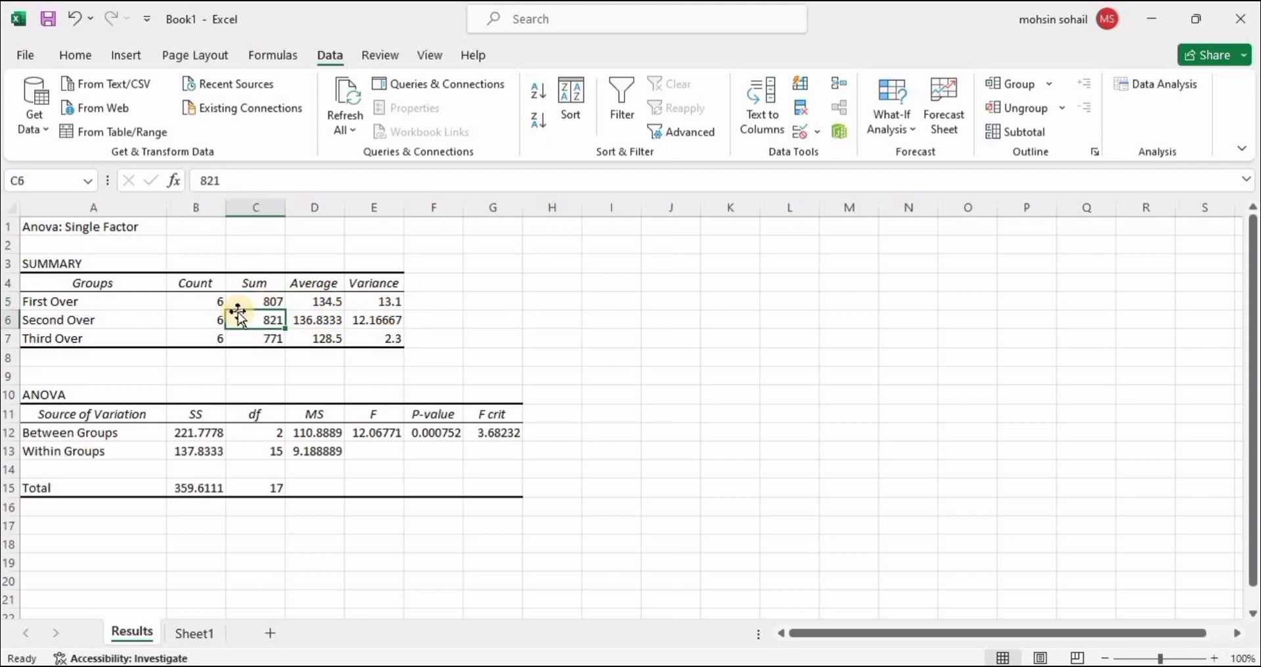
click(314, 320)
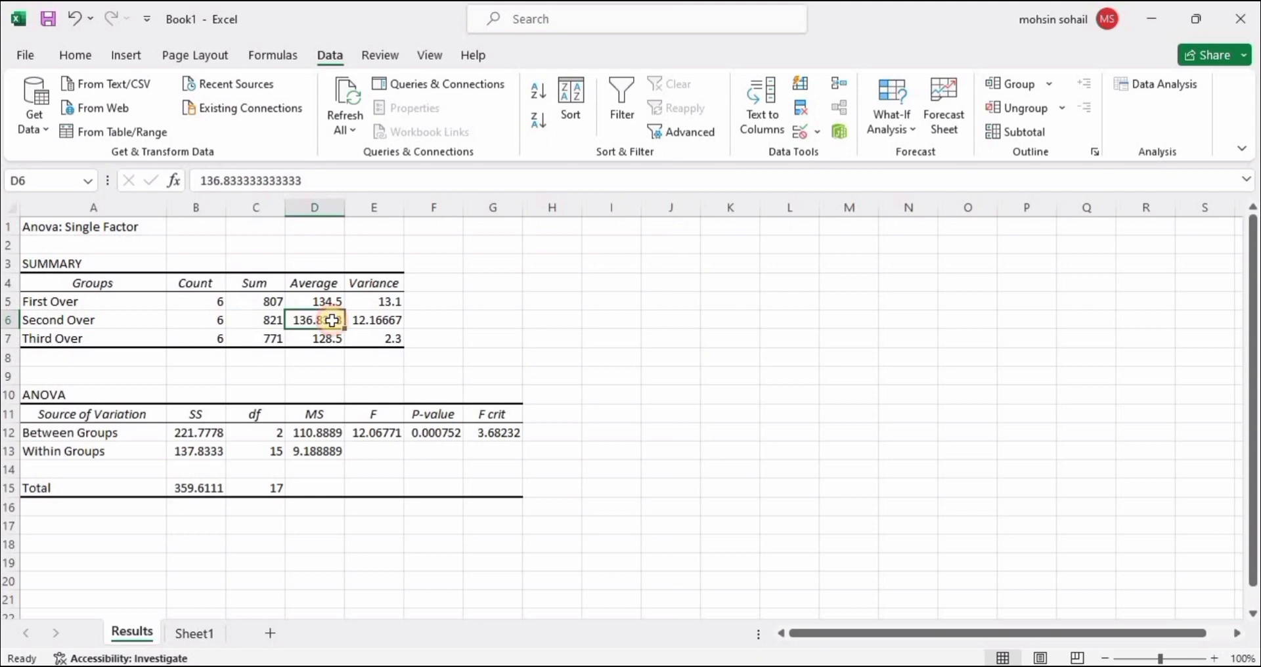
click(373, 320)
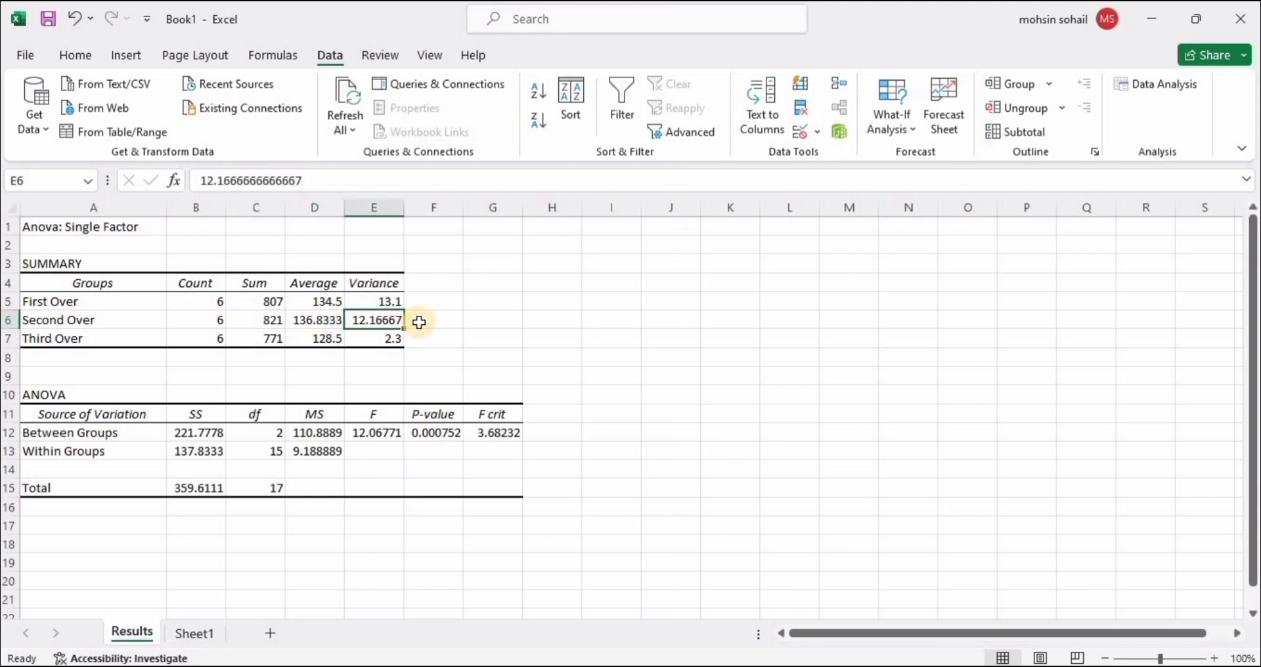
mouse_move(374, 285)
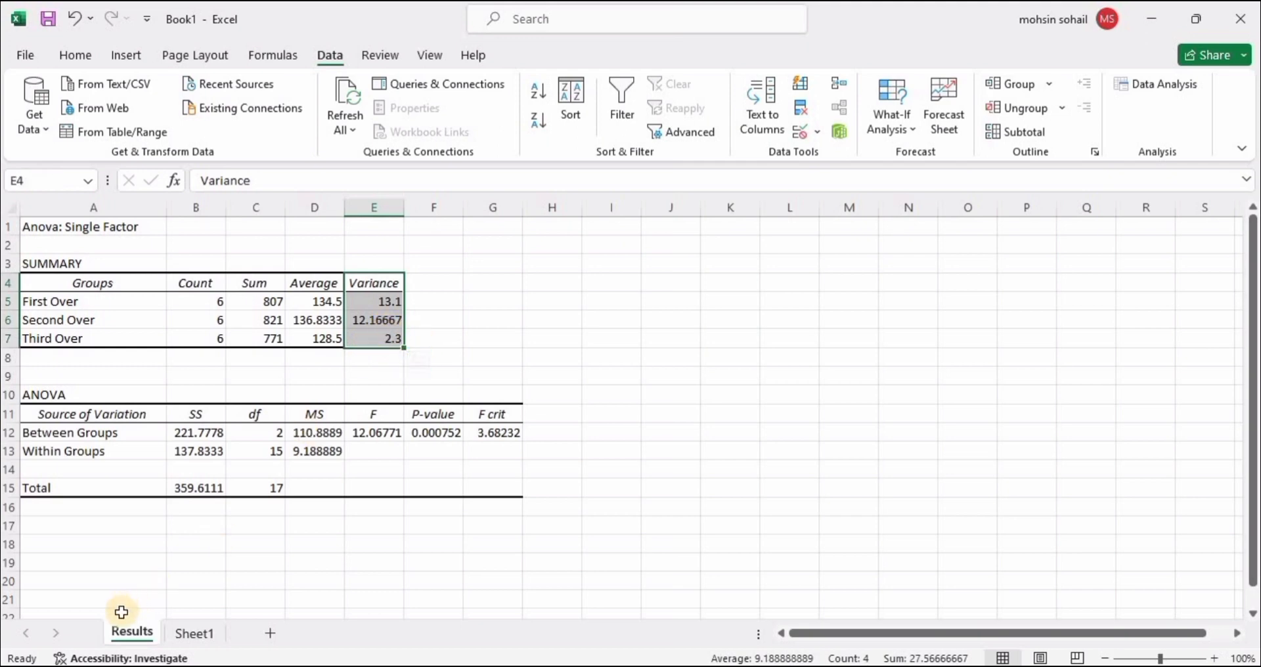
click(194, 633)
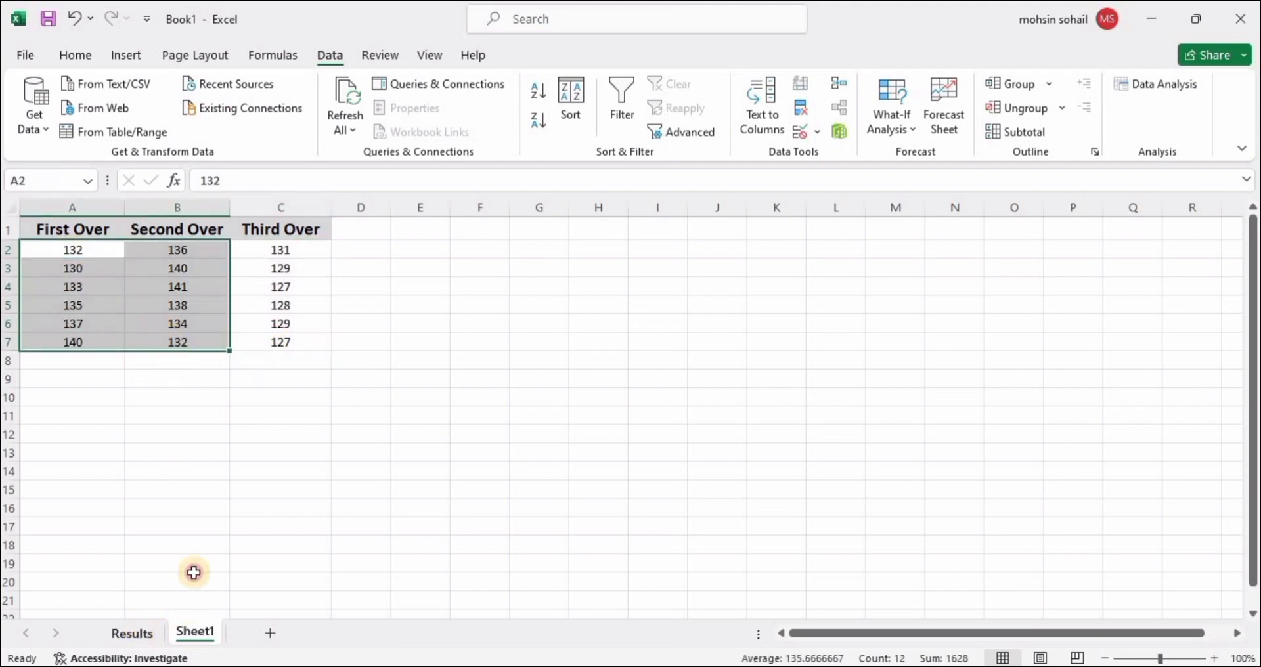
click(131, 636)
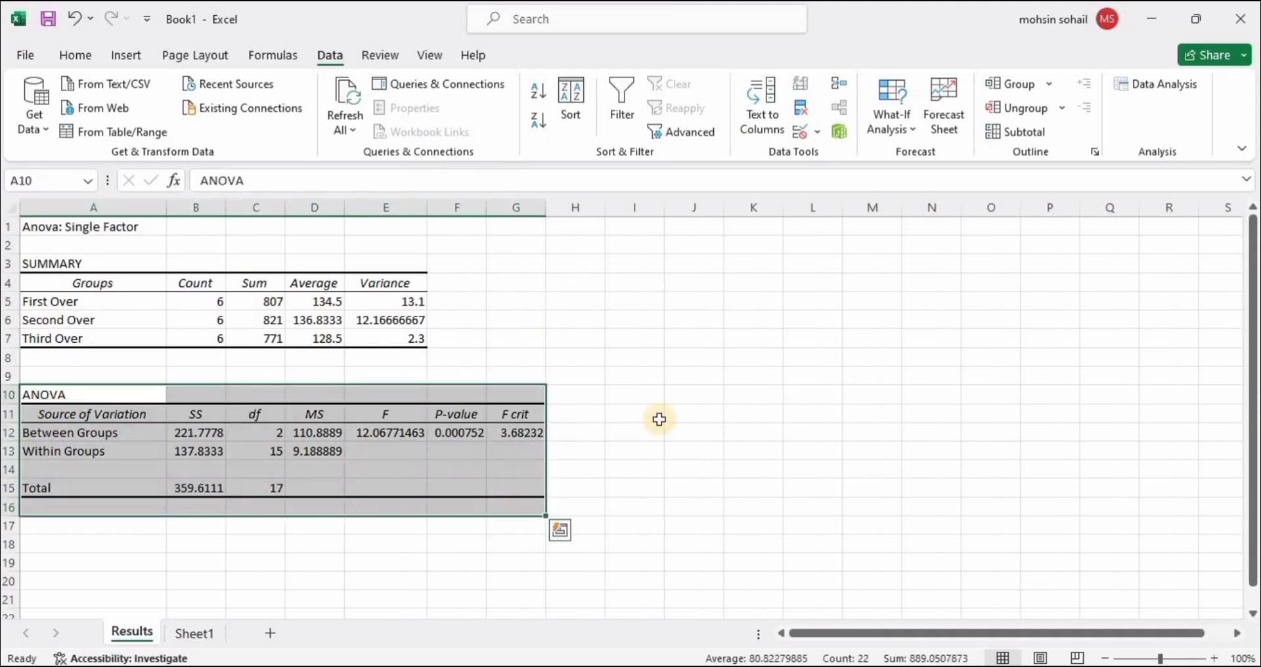
Read the full Between Groups P-value 0.000752 in F12, then return to Sheet1.
click(93, 451)
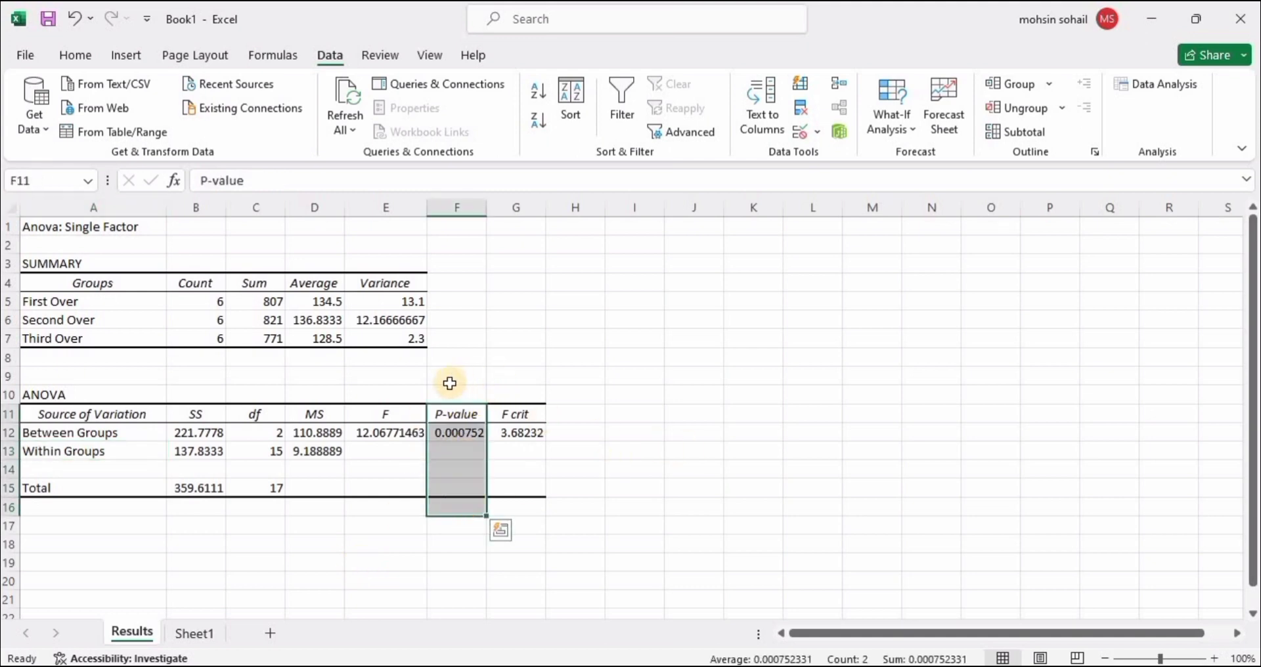
click(456, 377)
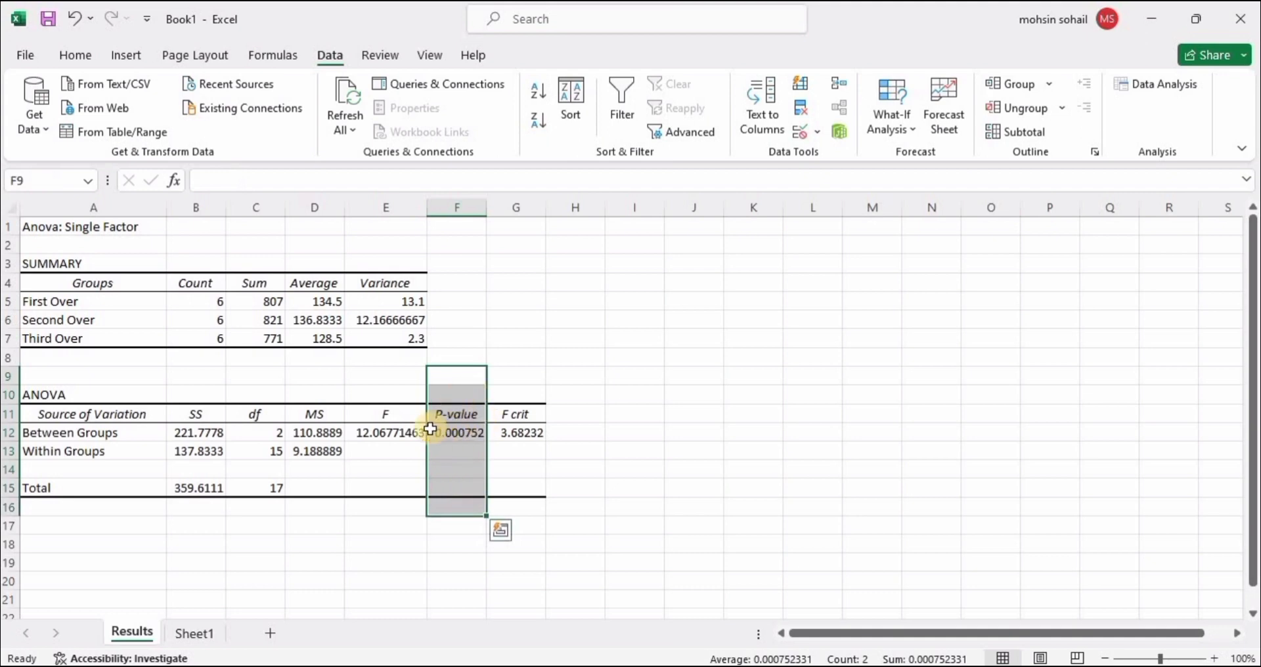
mouse_move(451, 436)
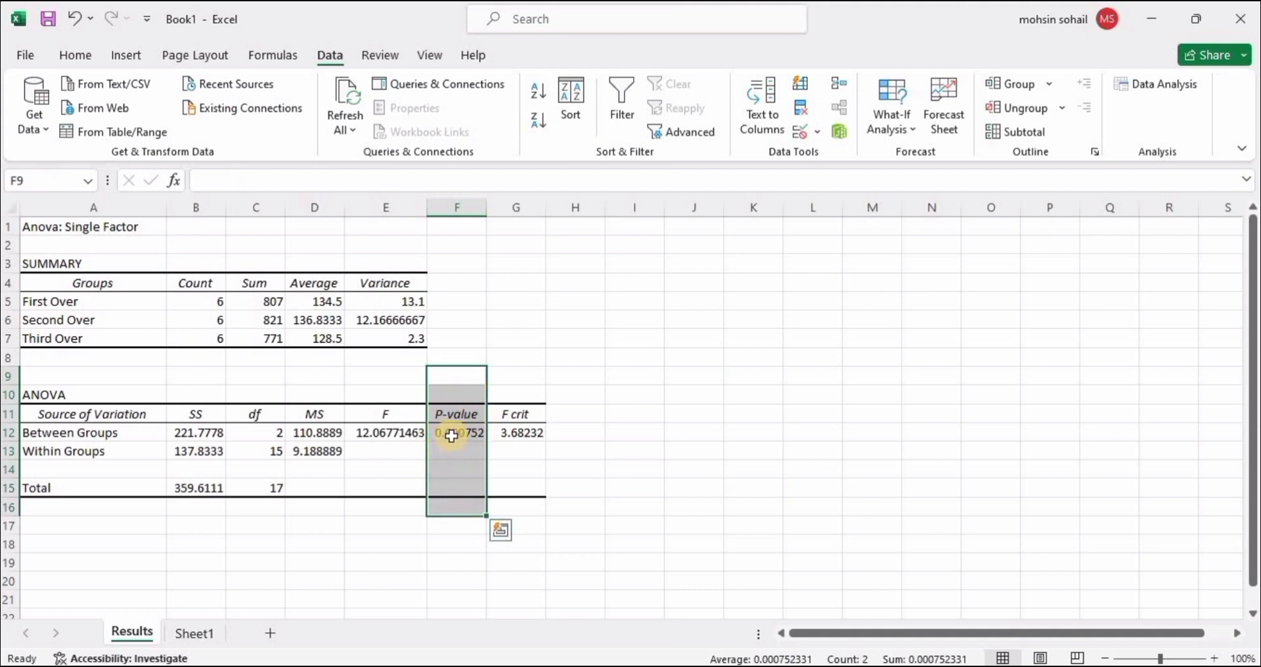
click(456, 433)
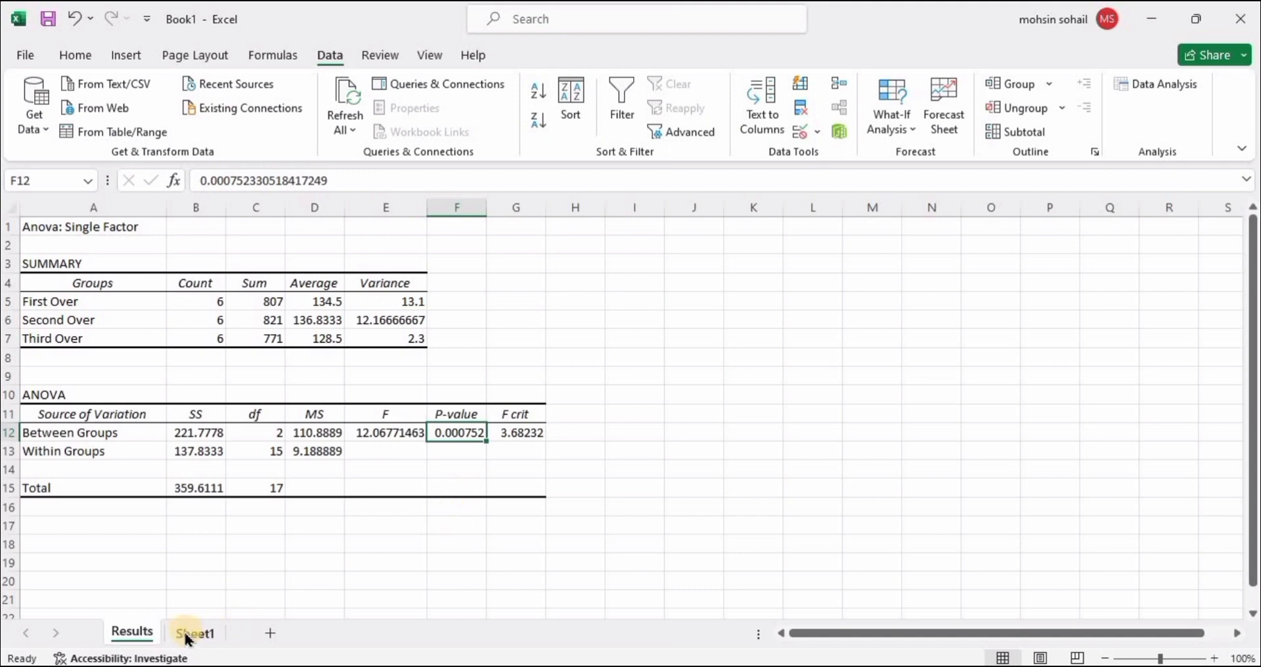
click(194, 632)
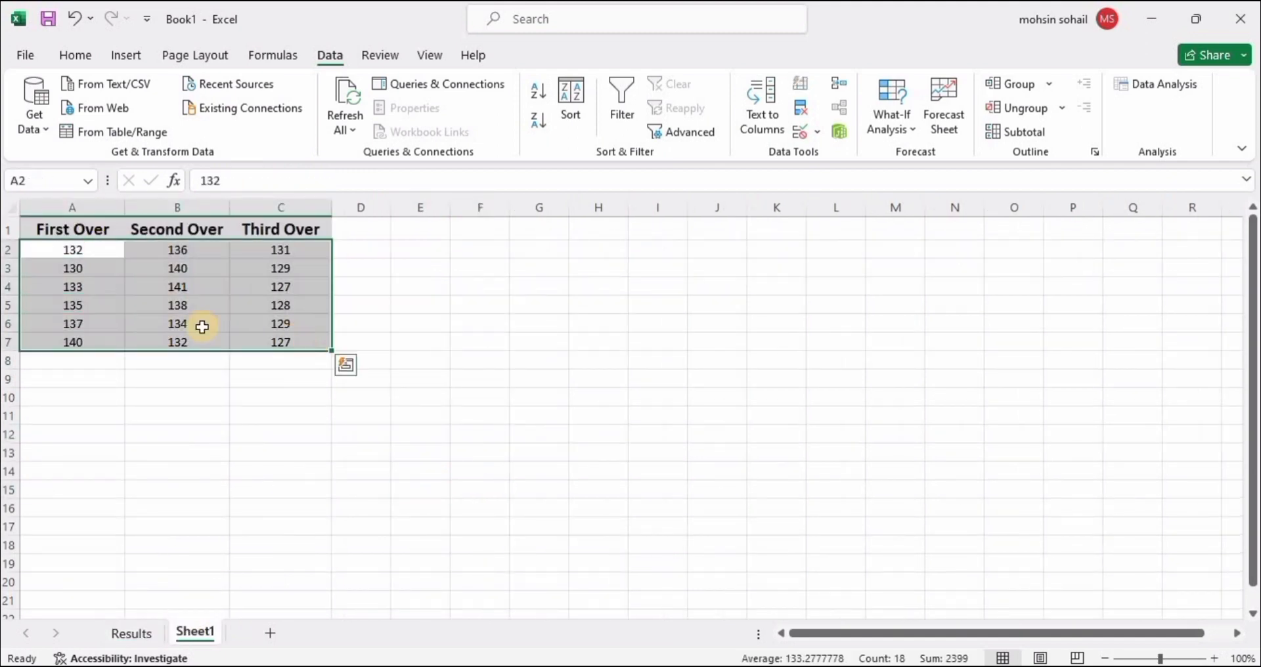
Colour speeds 141 (B4) and 127 (C7) red, then go back to Results.
click(75, 54)
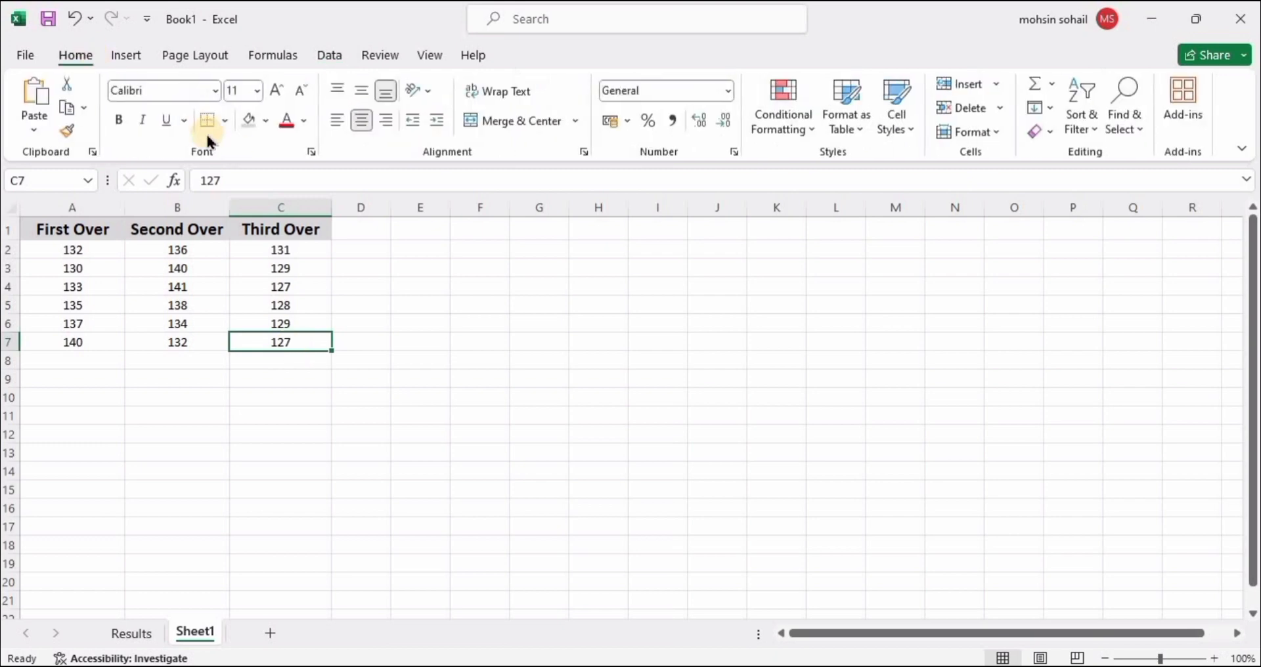
click(177, 287)
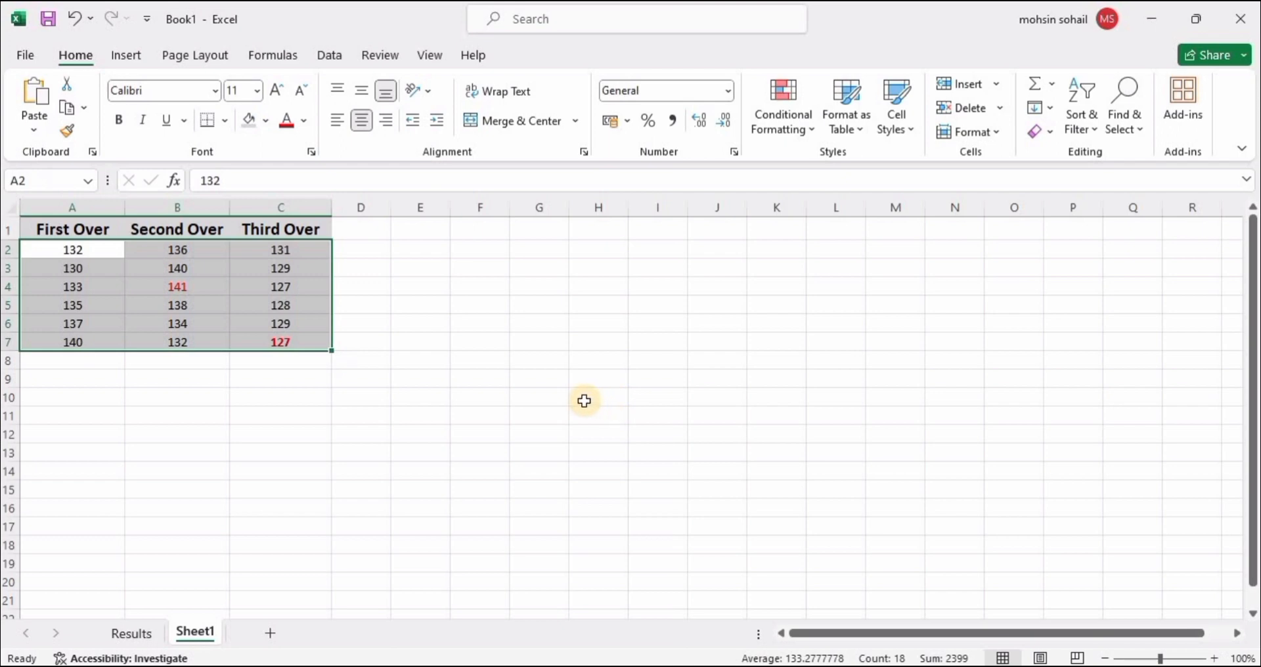
click(132, 633)
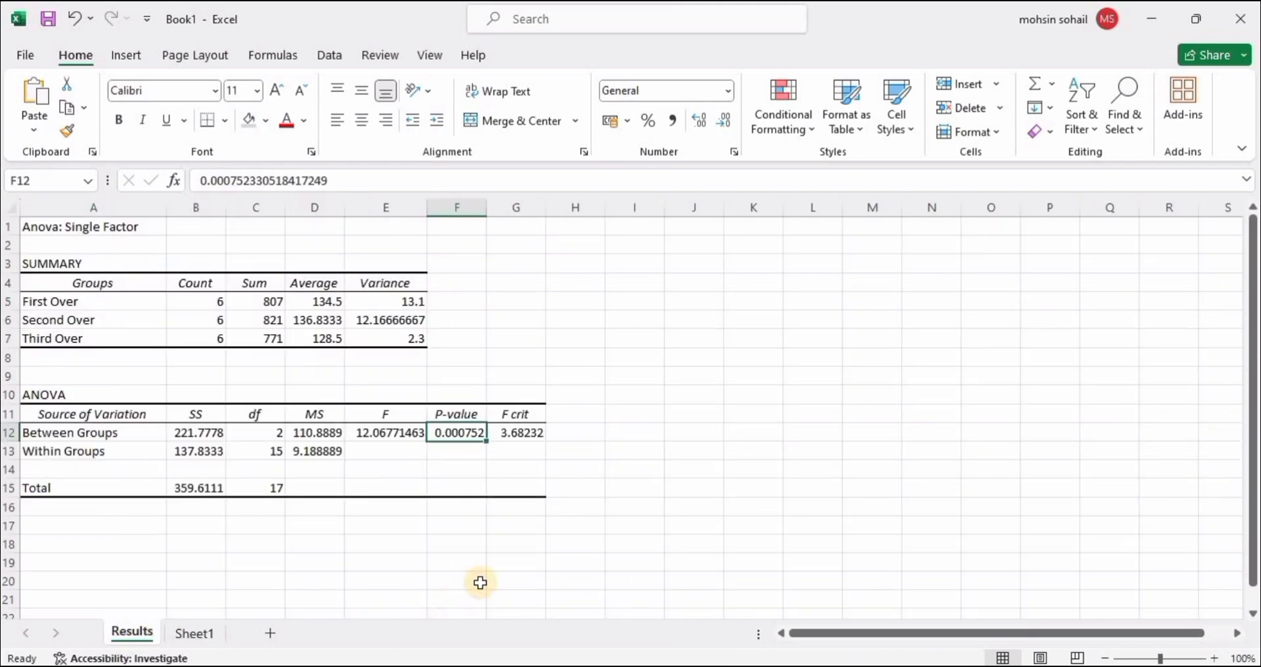